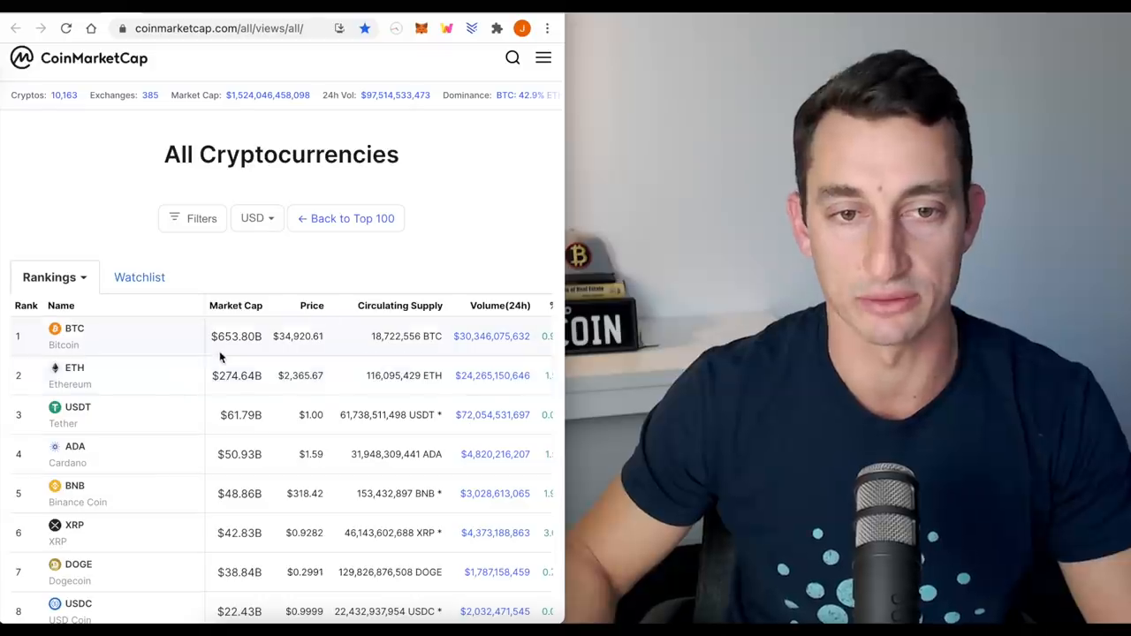
mouse_move(229, 391)
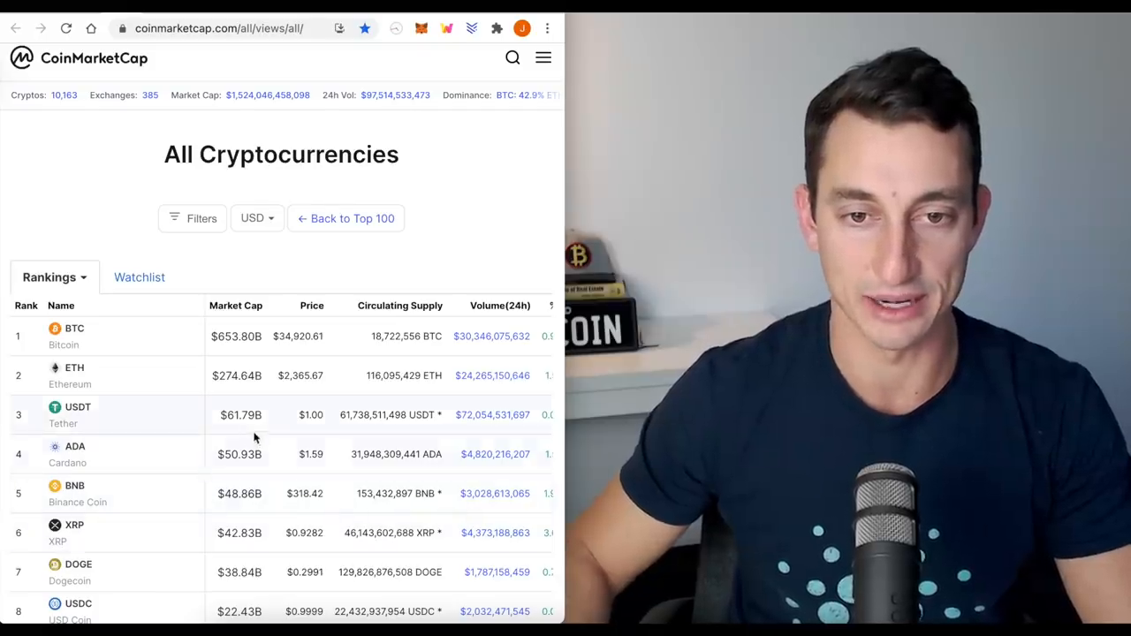
Scroll the All Cryptocurrencies rankings table to see Cardano (ADA) in fourth place
scroll("down", 3)
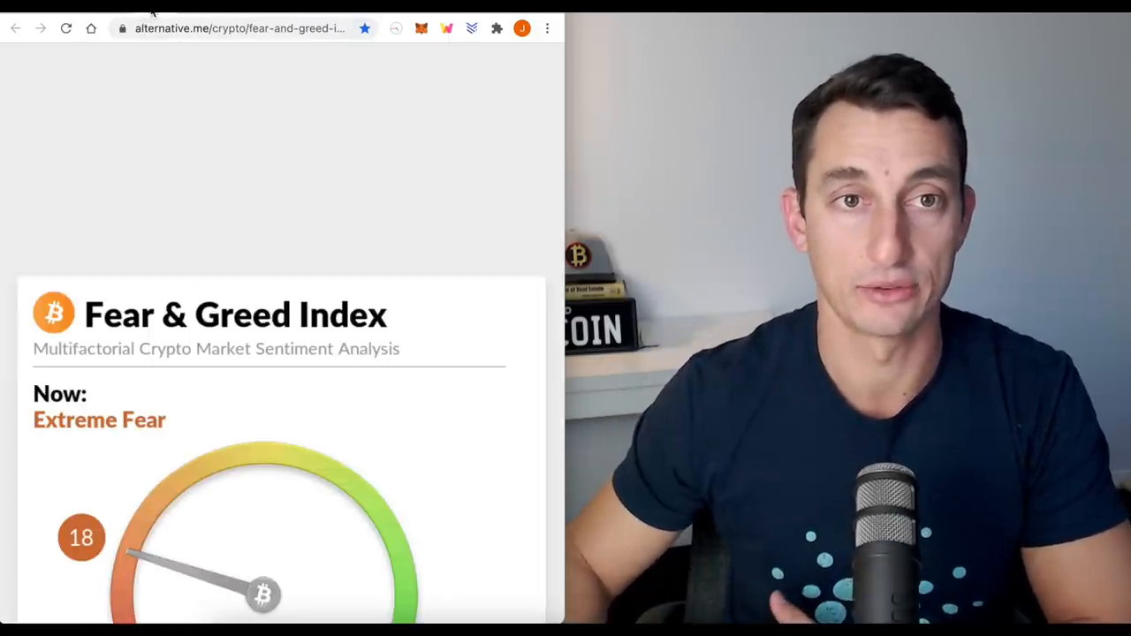
scroll("down", 3)
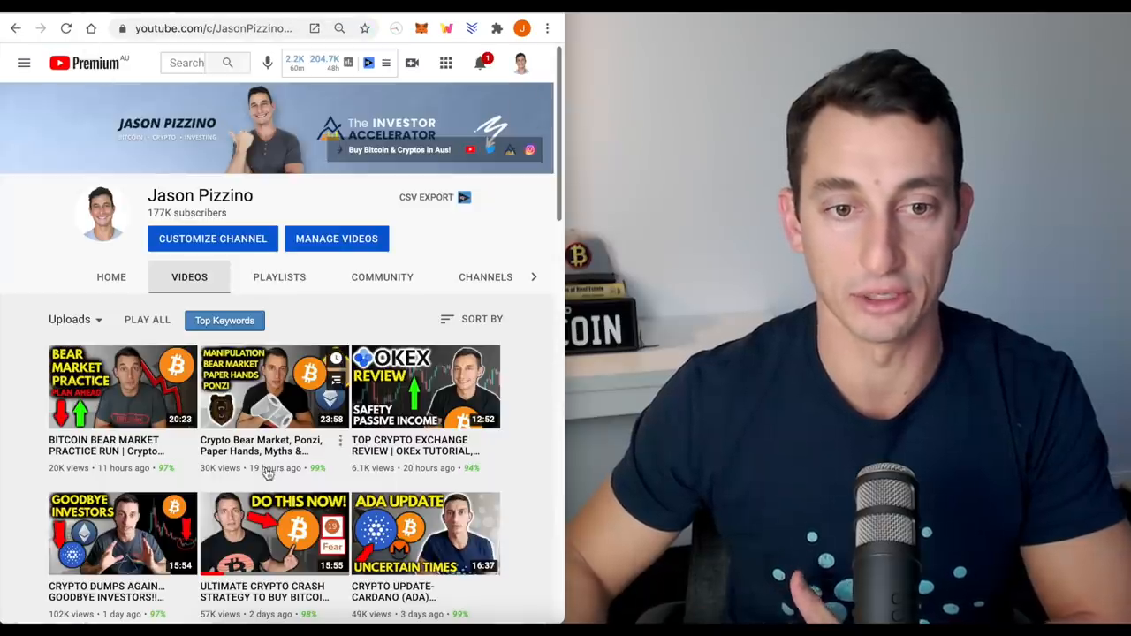
Scroll the channel's uploads grid to see the recent Cardano (ADA) update video
scroll("down", 3)
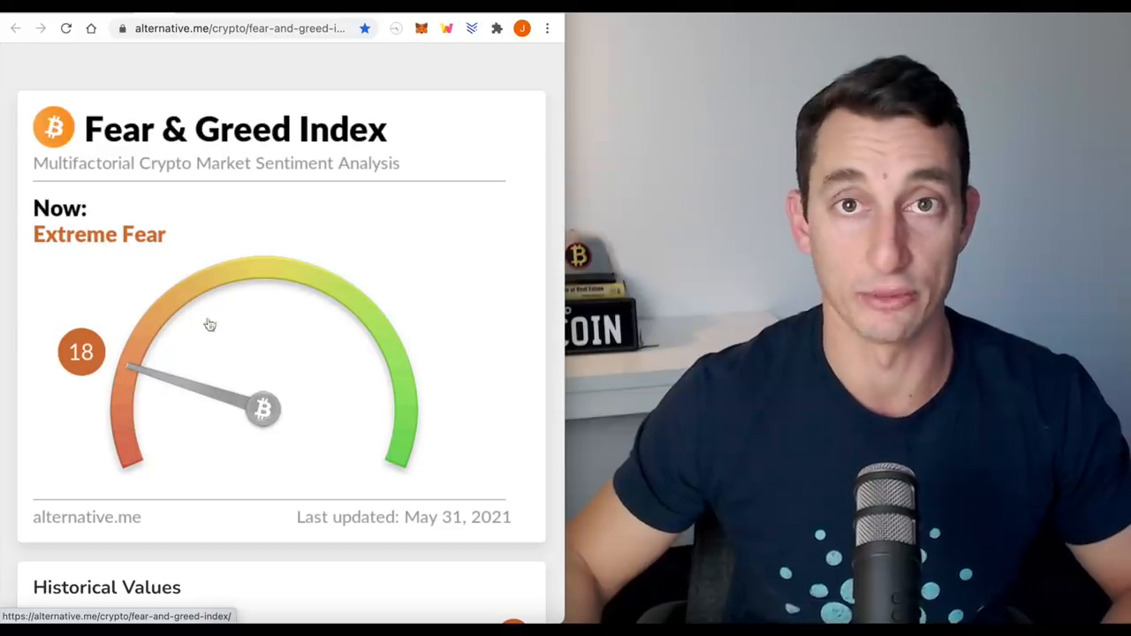
mouse_move(173, 395)
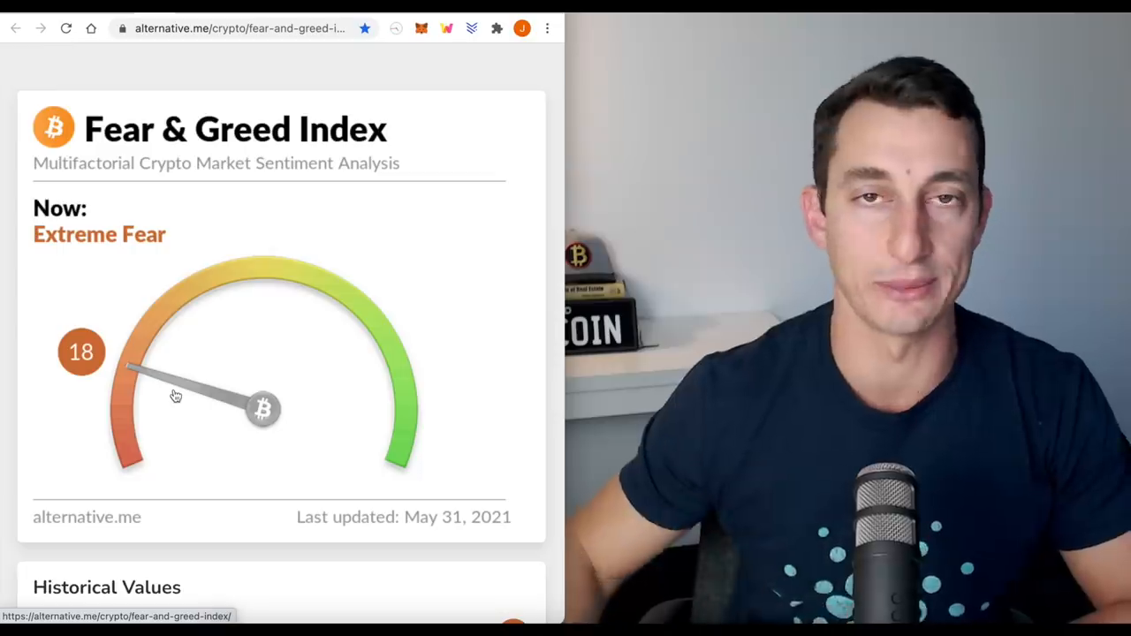
mouse_move(180, 452)
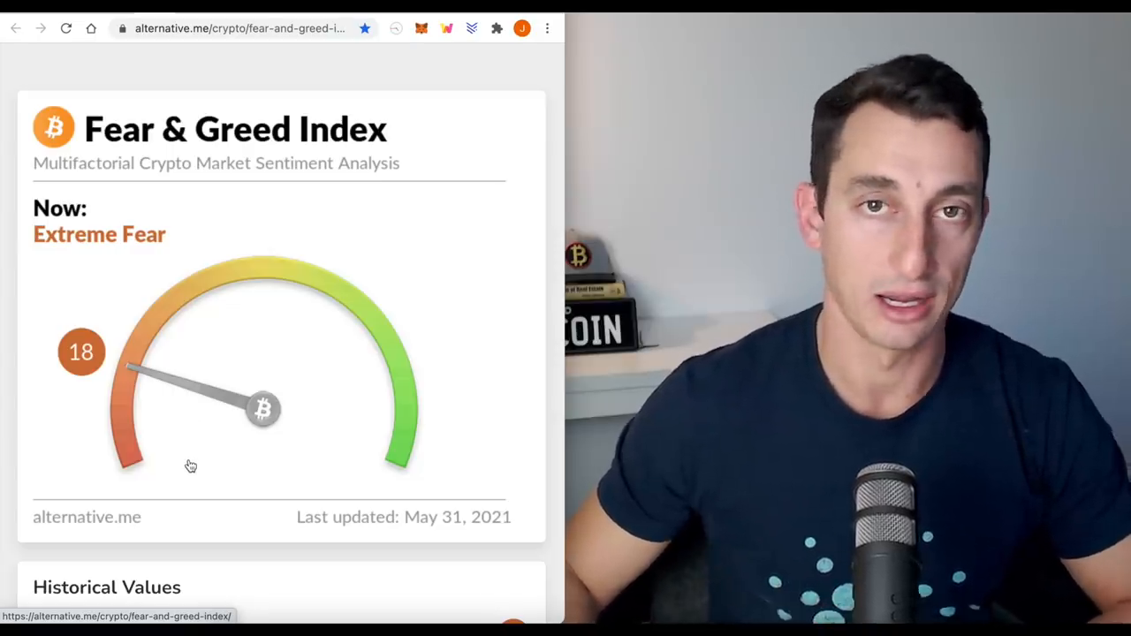
Scroll down to Historical Values: 18 now, 10 yesterday and last week, 68 last month
scroll("down", 3)
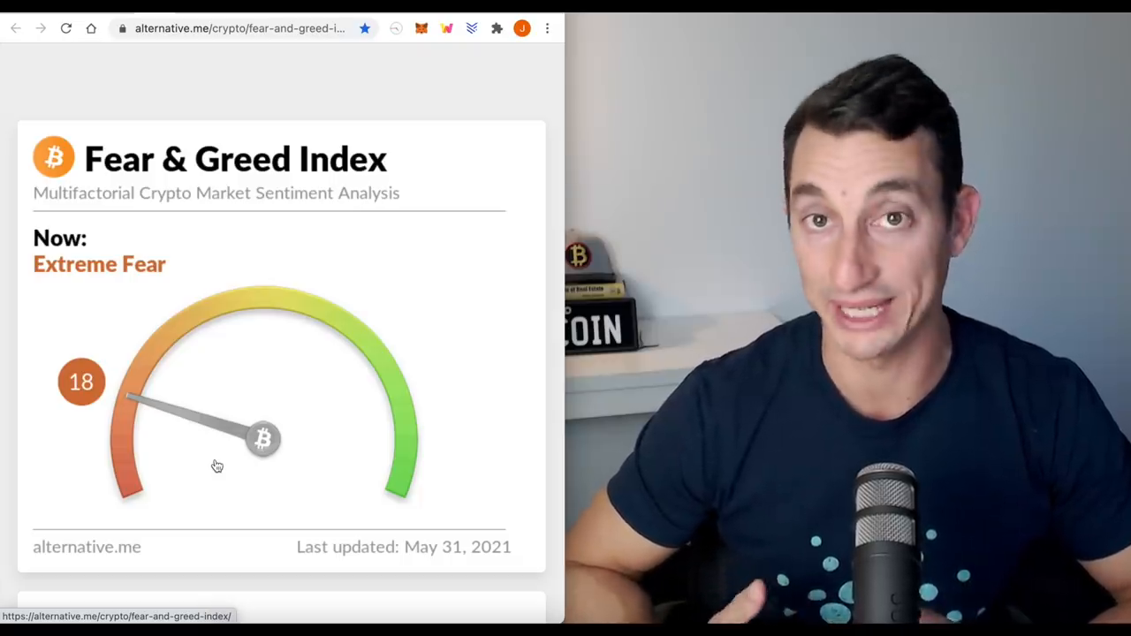
scroll("down", 3)
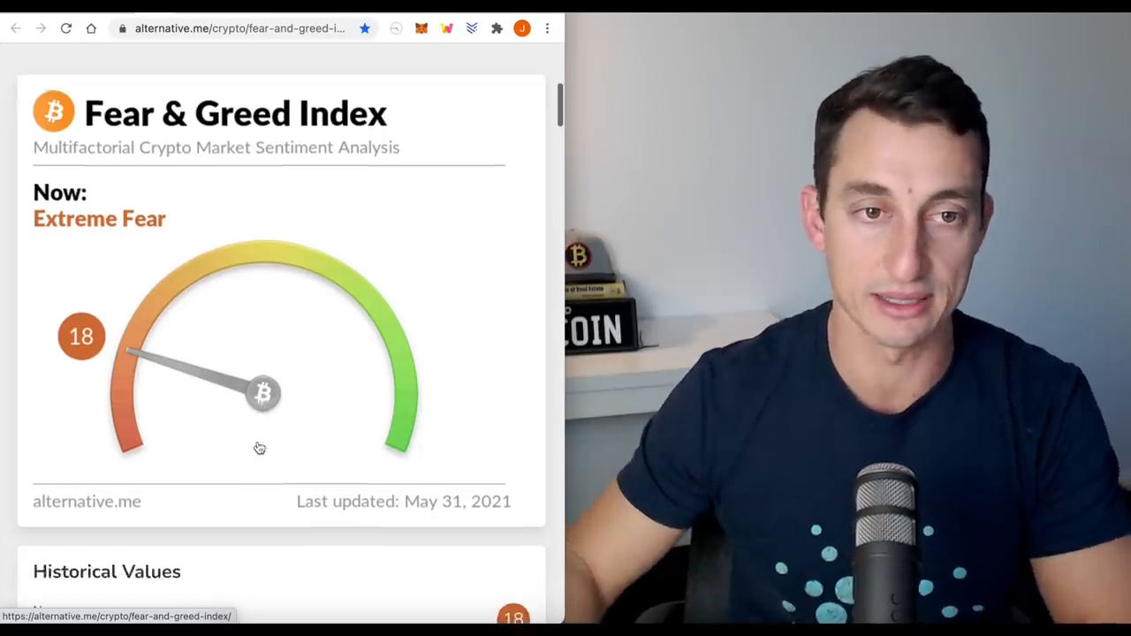
scroll("down", 3)
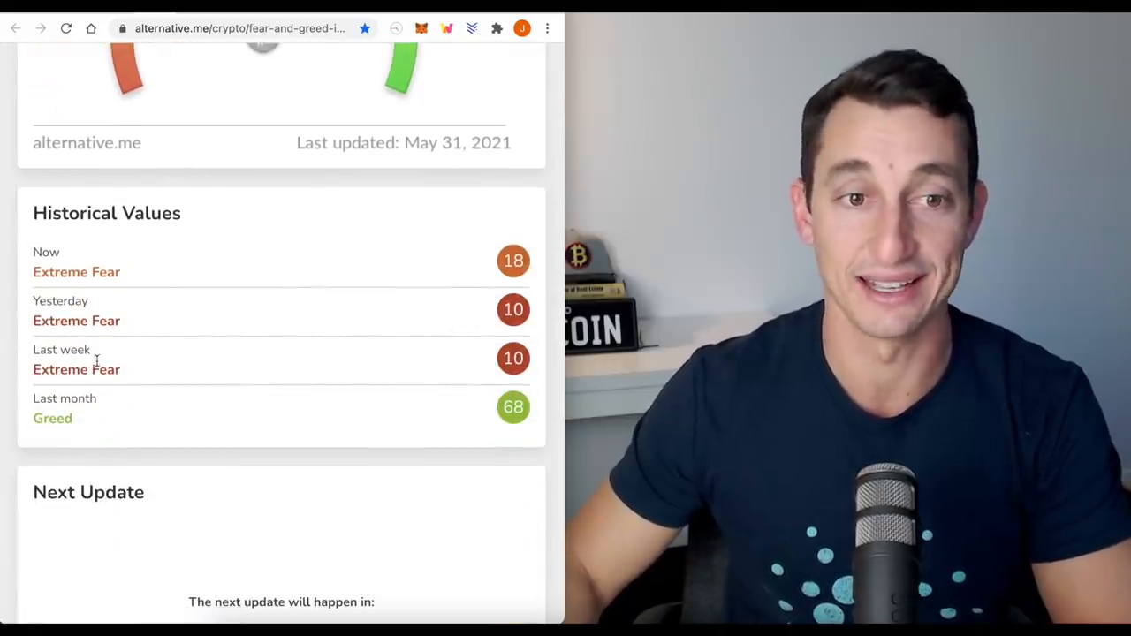
mouse_move(75, 438)
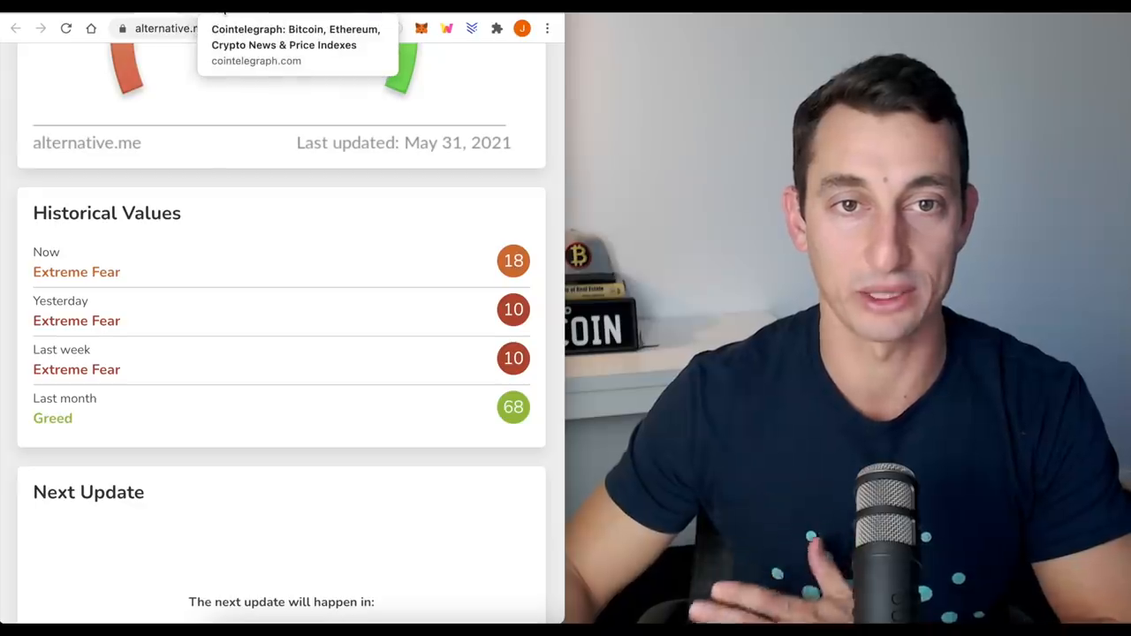
Switch to Cointelegraph and scroll the Editor's Choice Bitcoin slump headlines
left_click(295, 35)
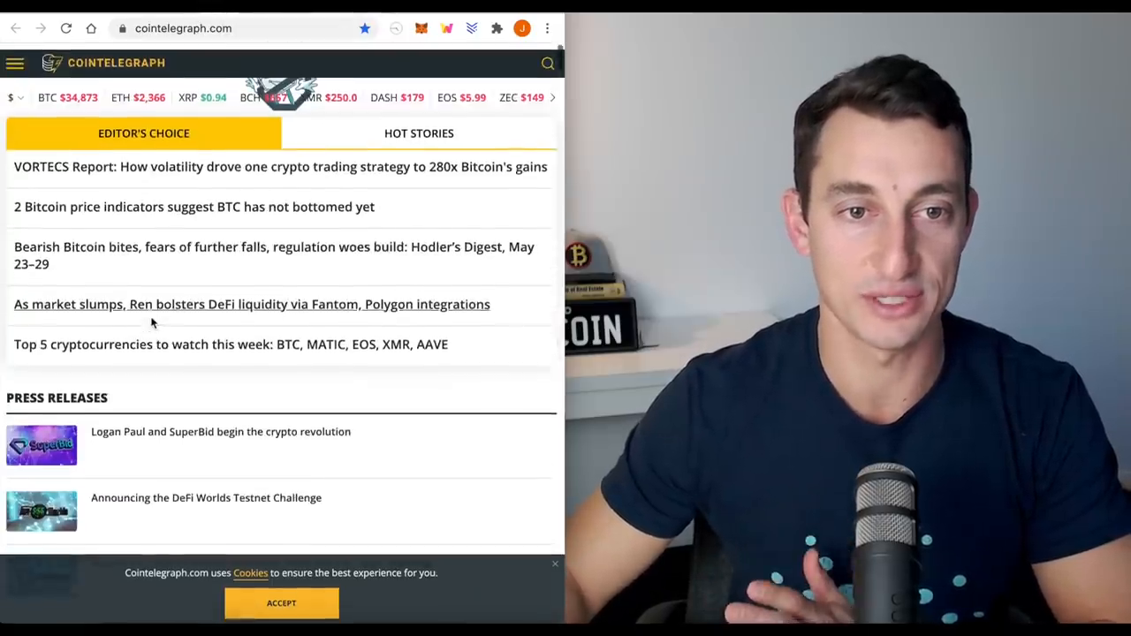
scroll("down", 3)
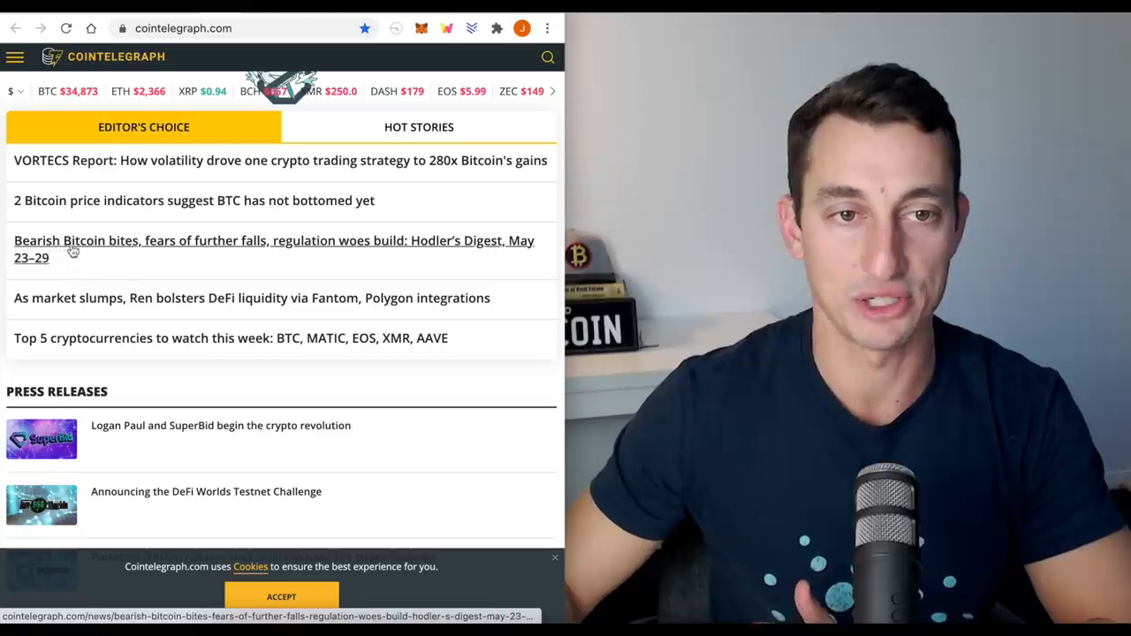
mouse_move(219, 251)
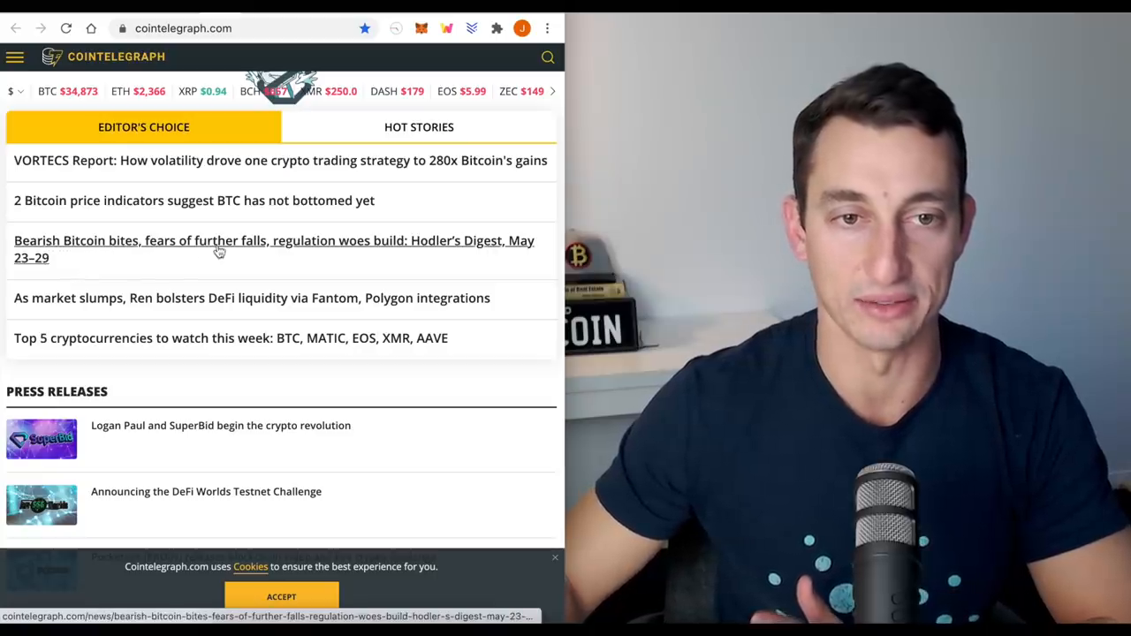
mouse_move(180, 219)
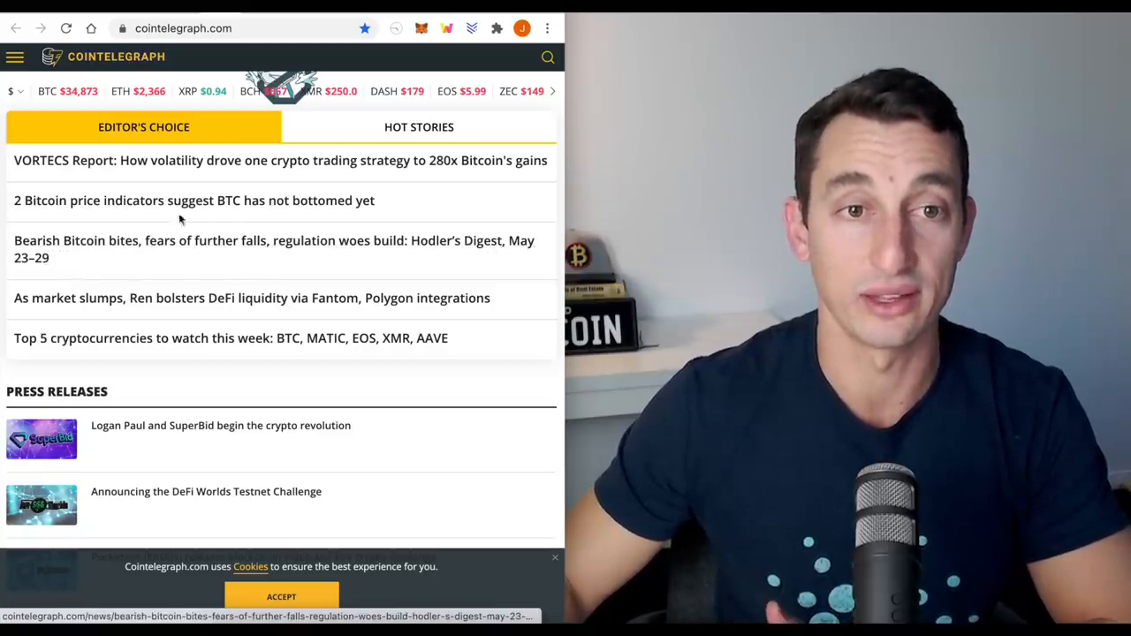
mouse_move(239, 212)
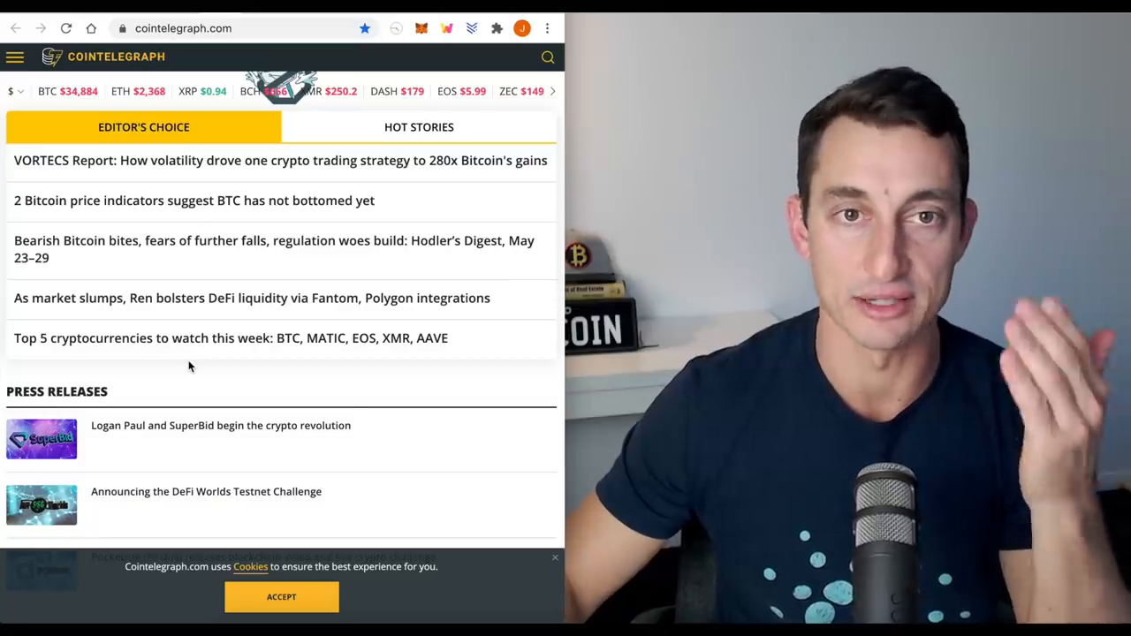
mouse_move(148, 91)
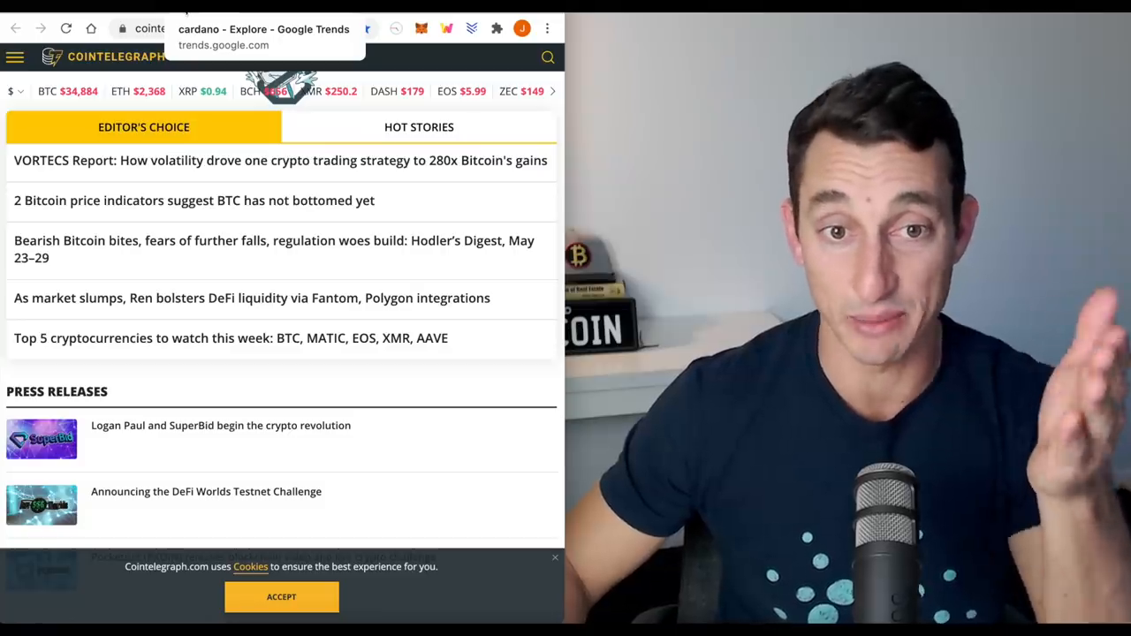
Switch to the Google Trends explore page for cardano
left_click(263, 29)
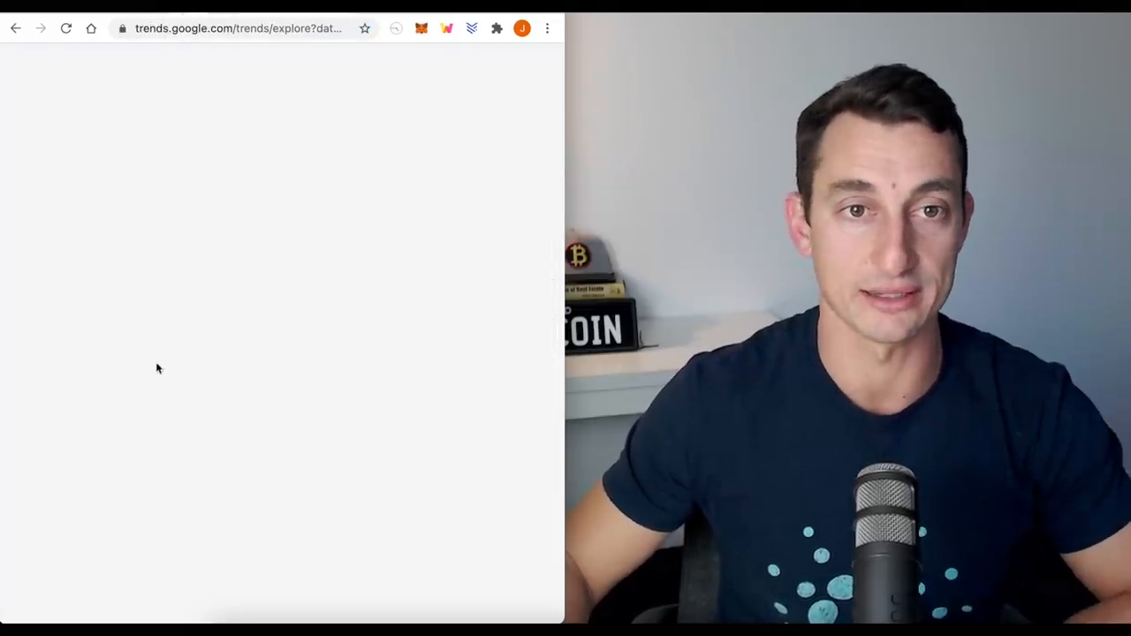
mouse_move(362, 244)
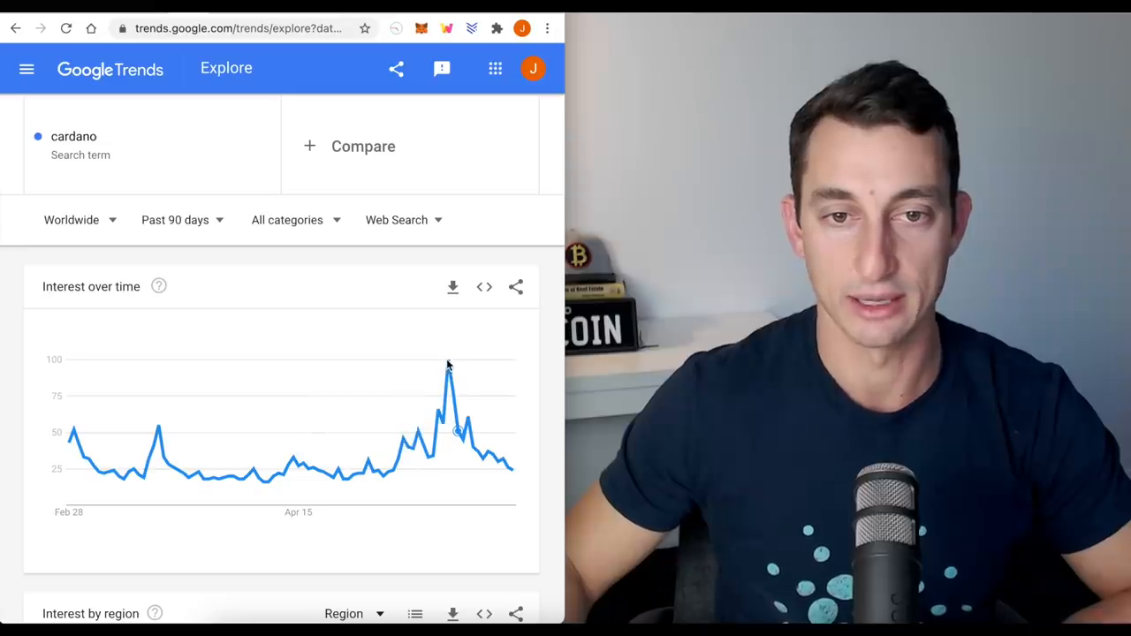
mouse_move(449, 364)
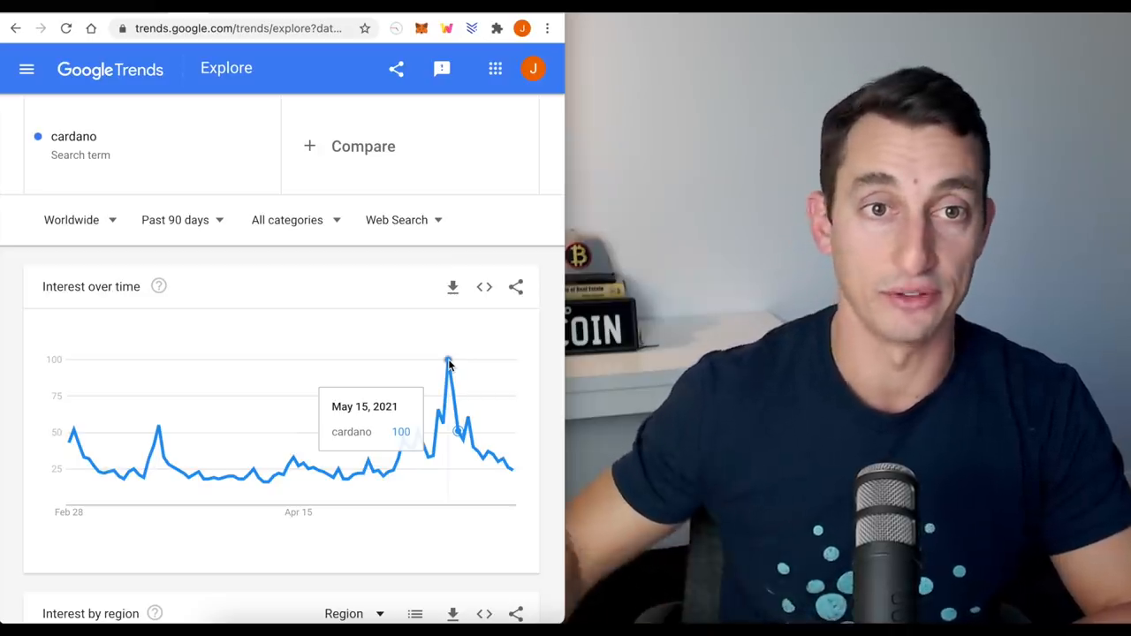
mouse_move(438, 413)
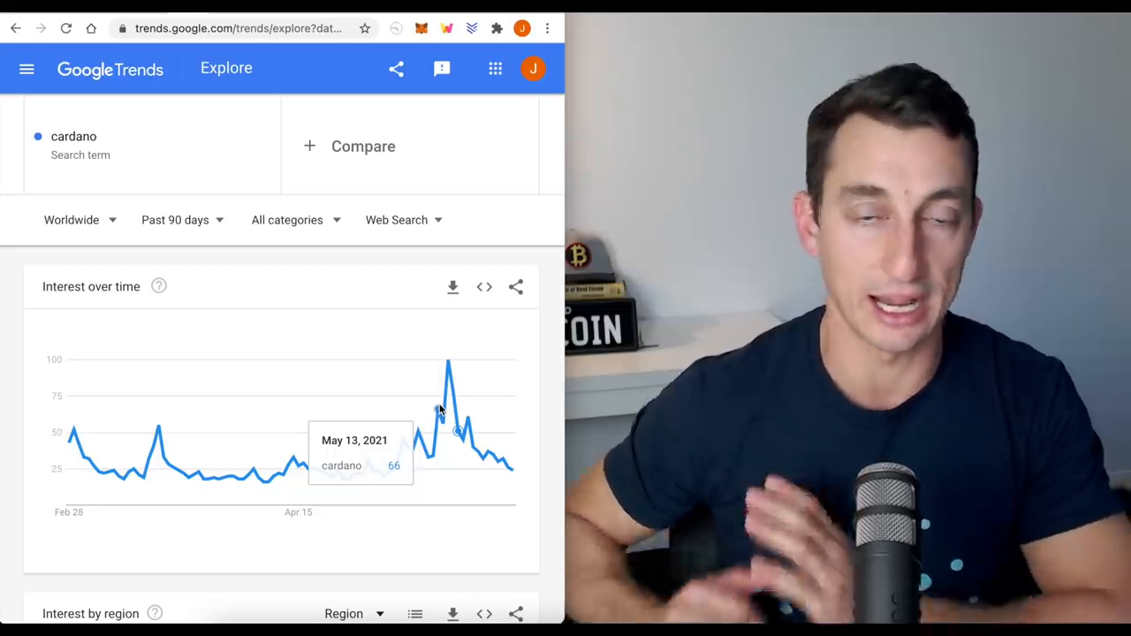
mouse_move(516, 254)
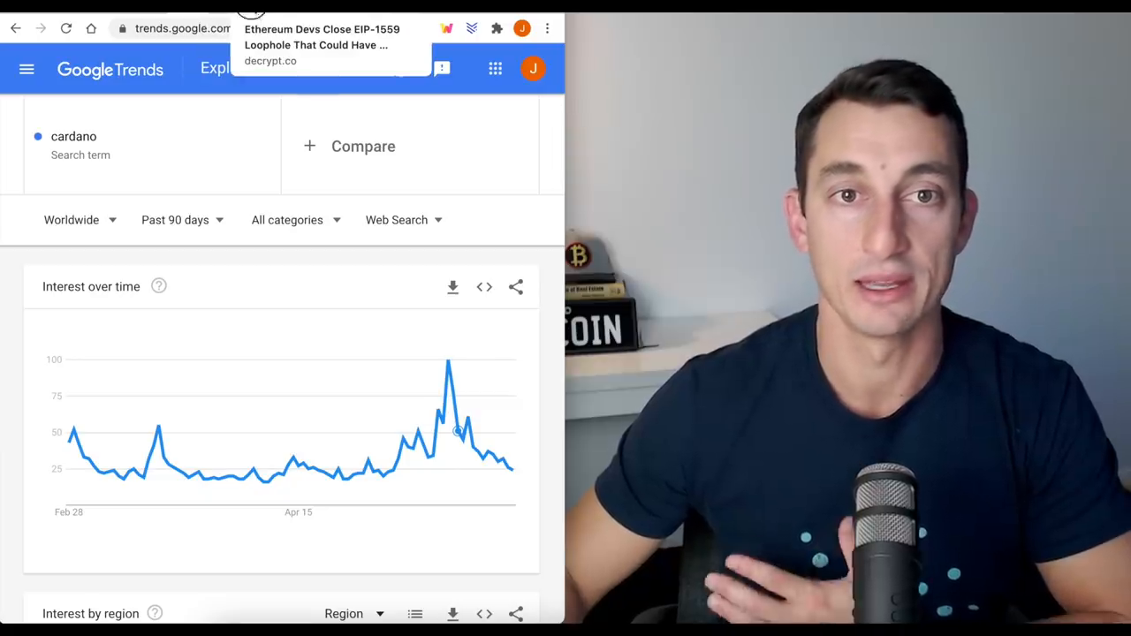
left_click(322, 36)
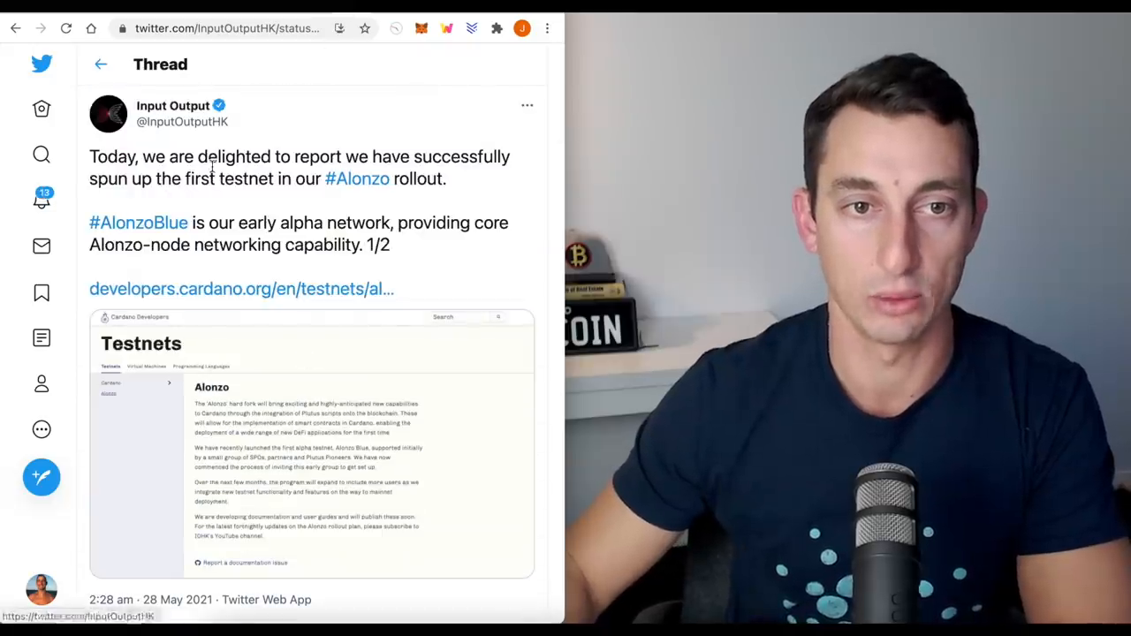
scroll("down", 3)
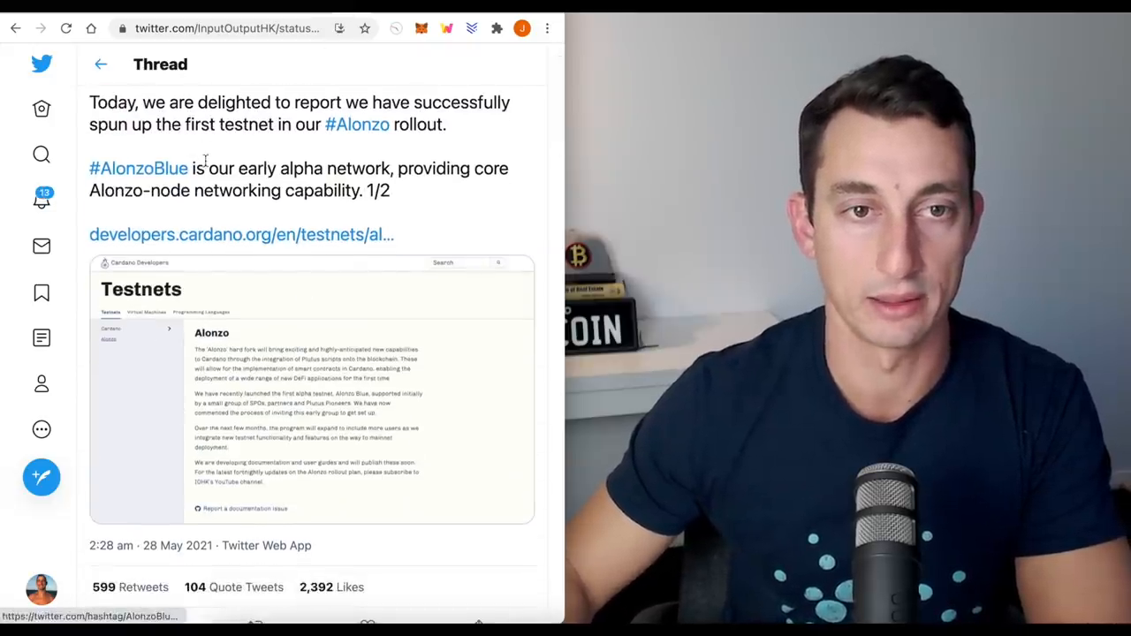
mouse_move(173, 113)
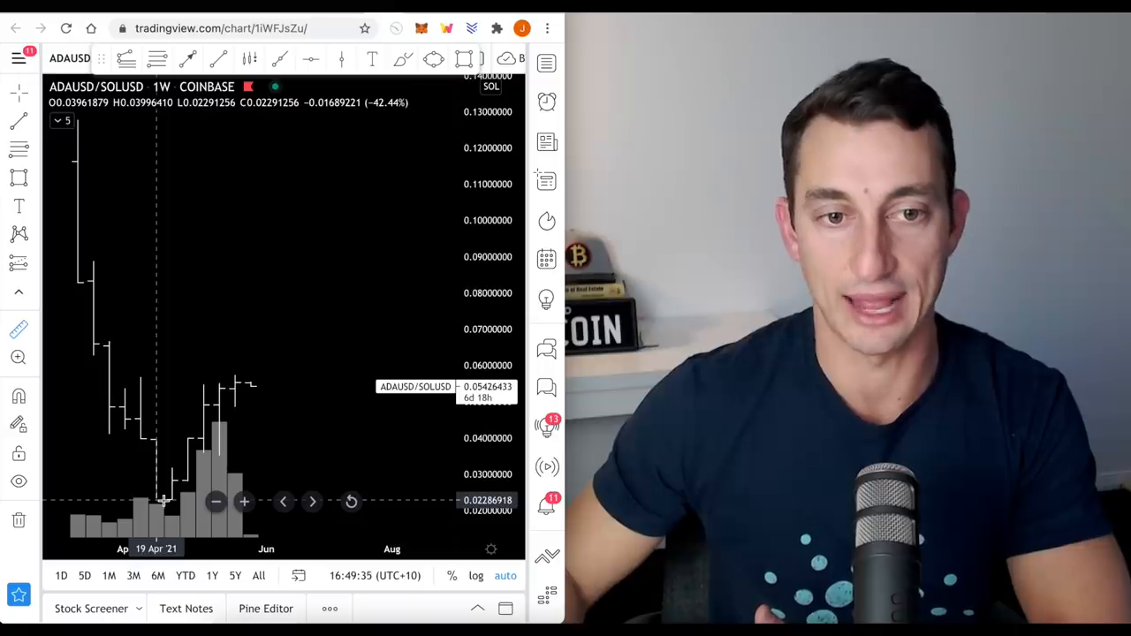
Draw a horizontal line at the current ADA/SOL price, then load Cardano against the US dollar
left_click_drag(156, 501, 251, 385)
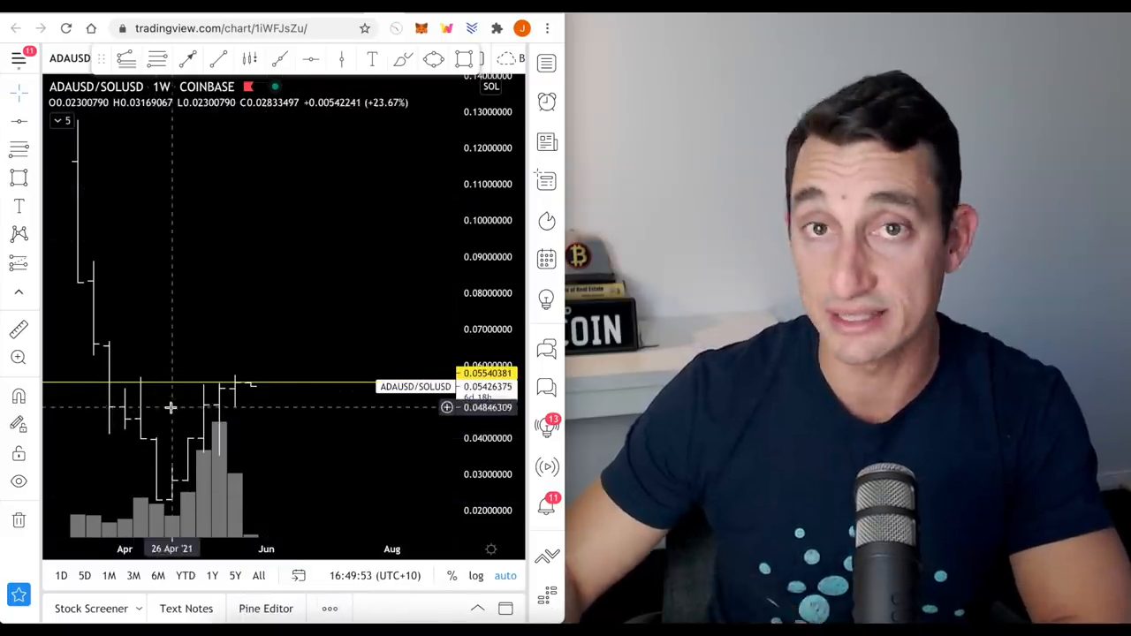
mouse_move(380, 315)
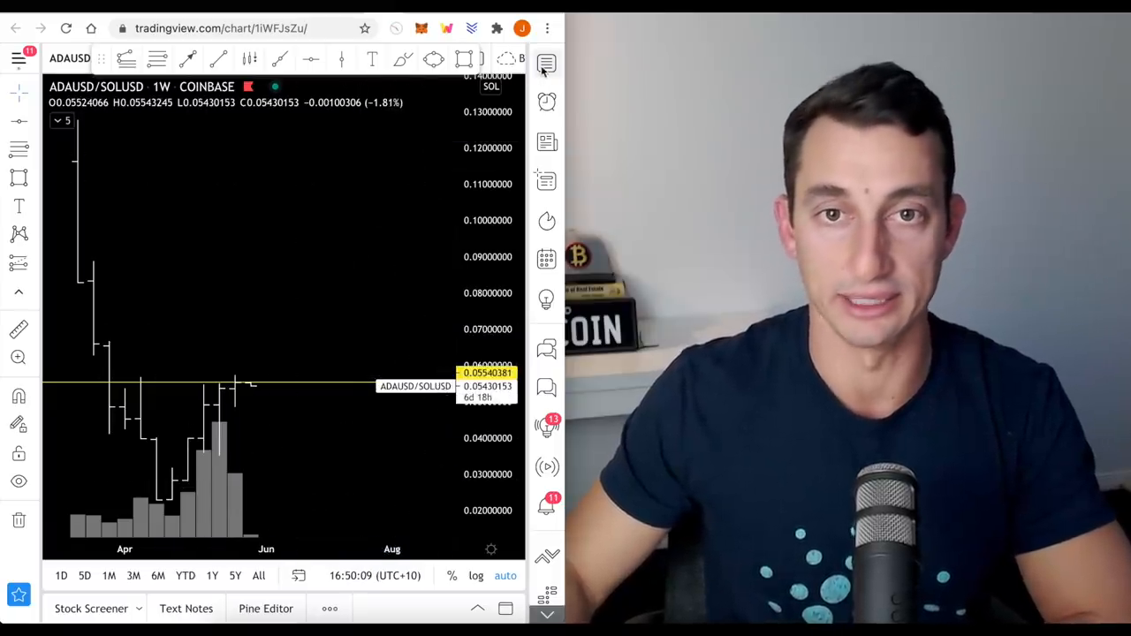
left_click(546, 64)
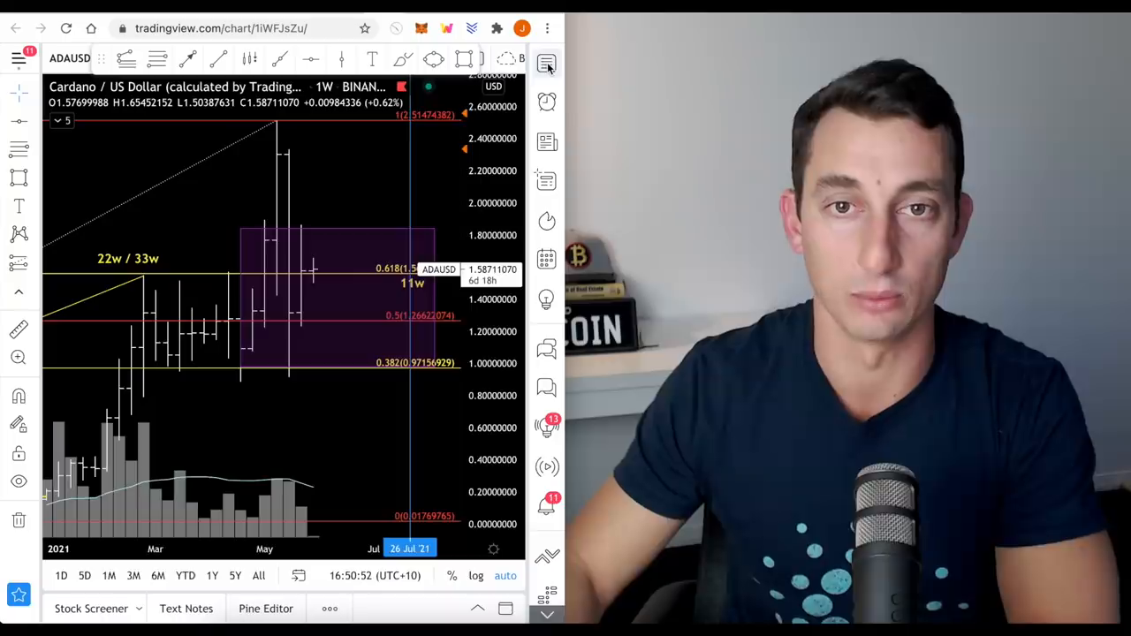
Bring up the watchlist of trading pairs beside the ADA/USD chart
left_click(546, 63)
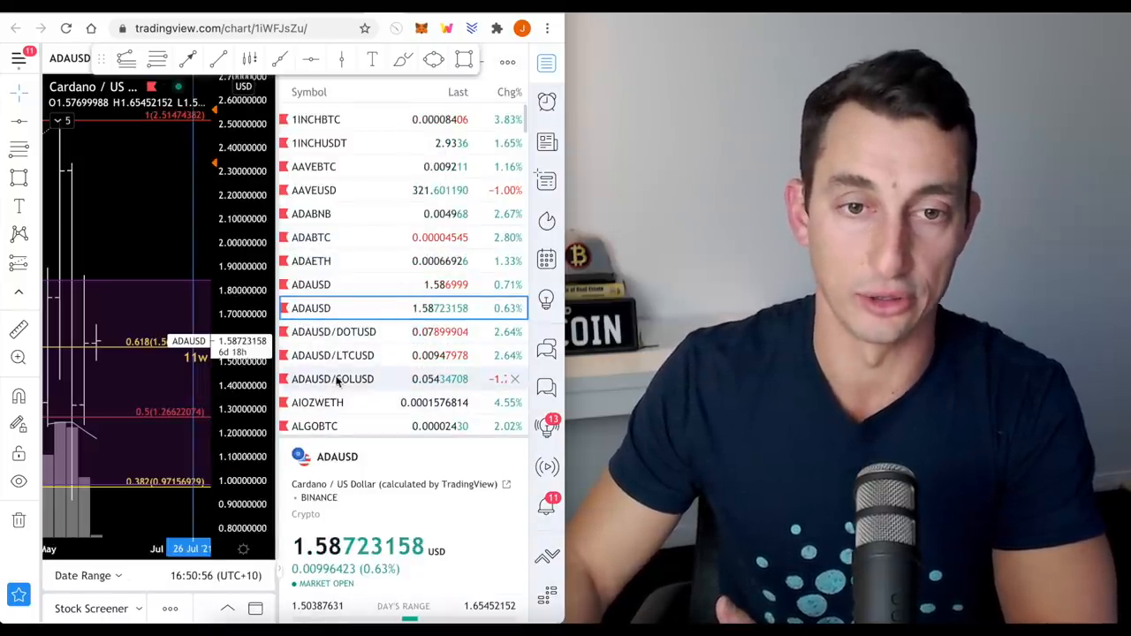
Load ADAUSD/SOLUSD from the watchlist, then switch to the ADAUSD/DOTUSD pair
left_click(333, 378)
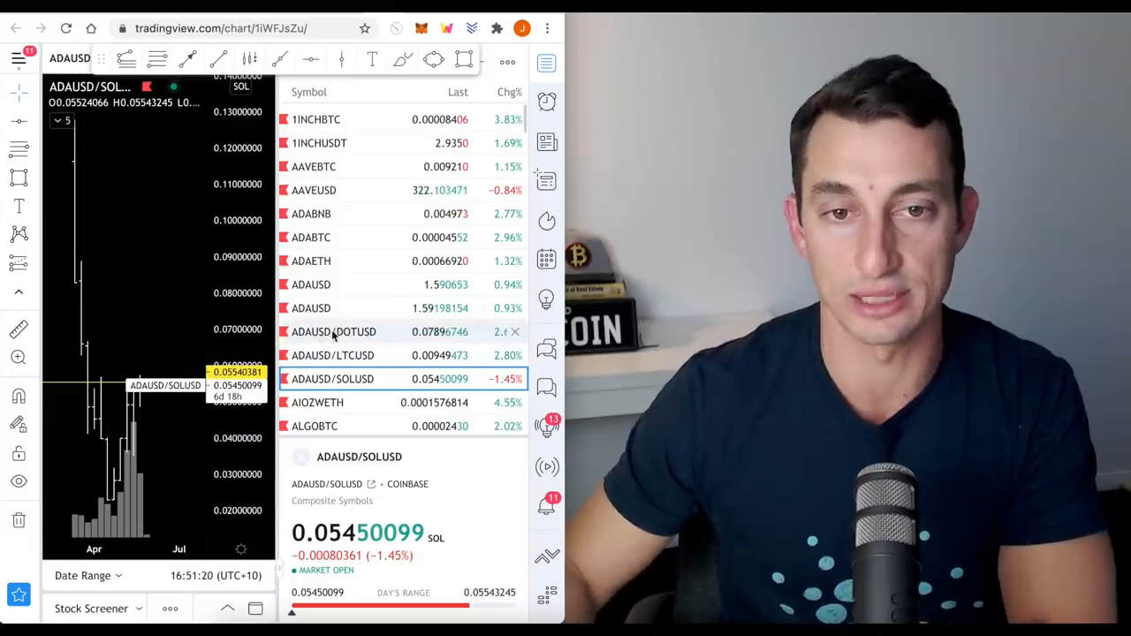
left_click(332, 333)
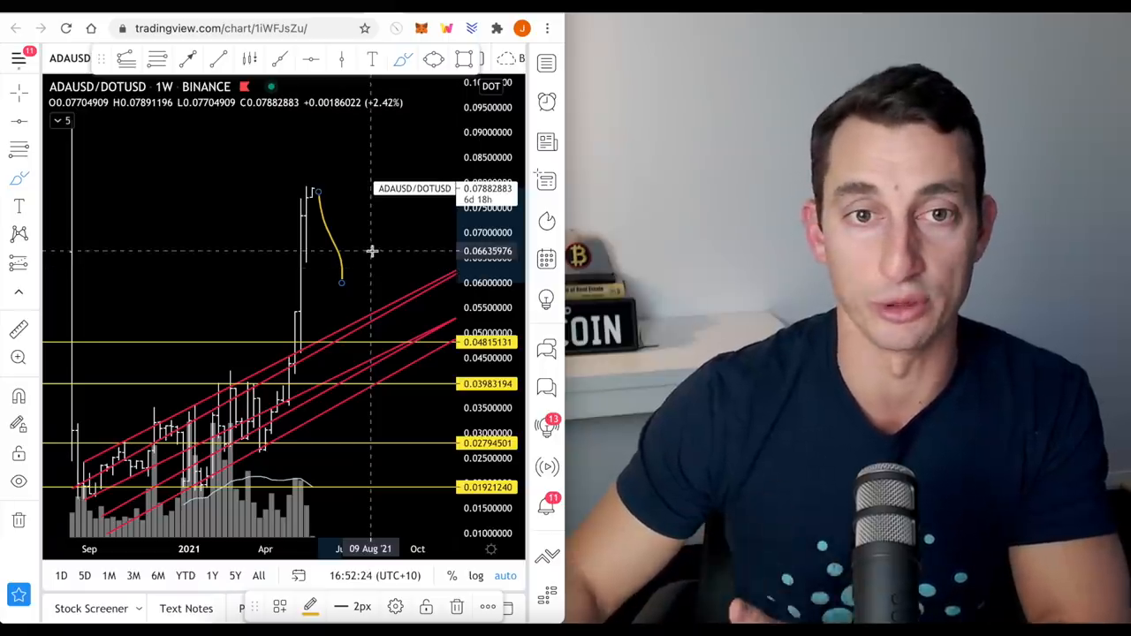
mouse_move(318, 195)
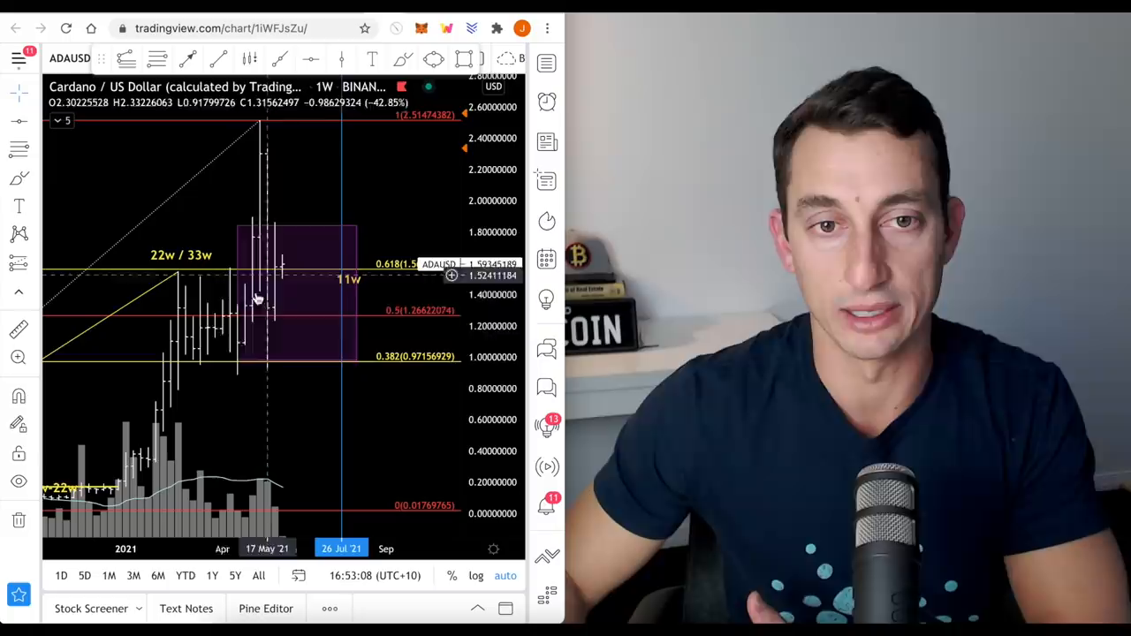
mouse_move(315, 241)
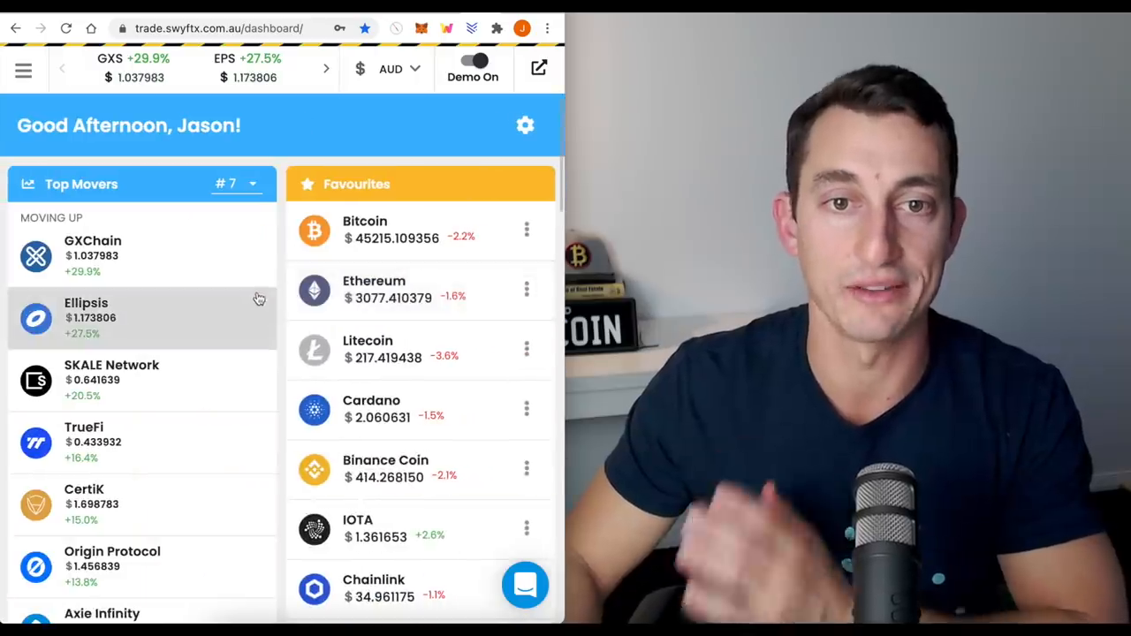
Scroll the dashboard past Top Movers and Favourites to the $13,059.81 portfolio donut chart
scroll("down", 3)
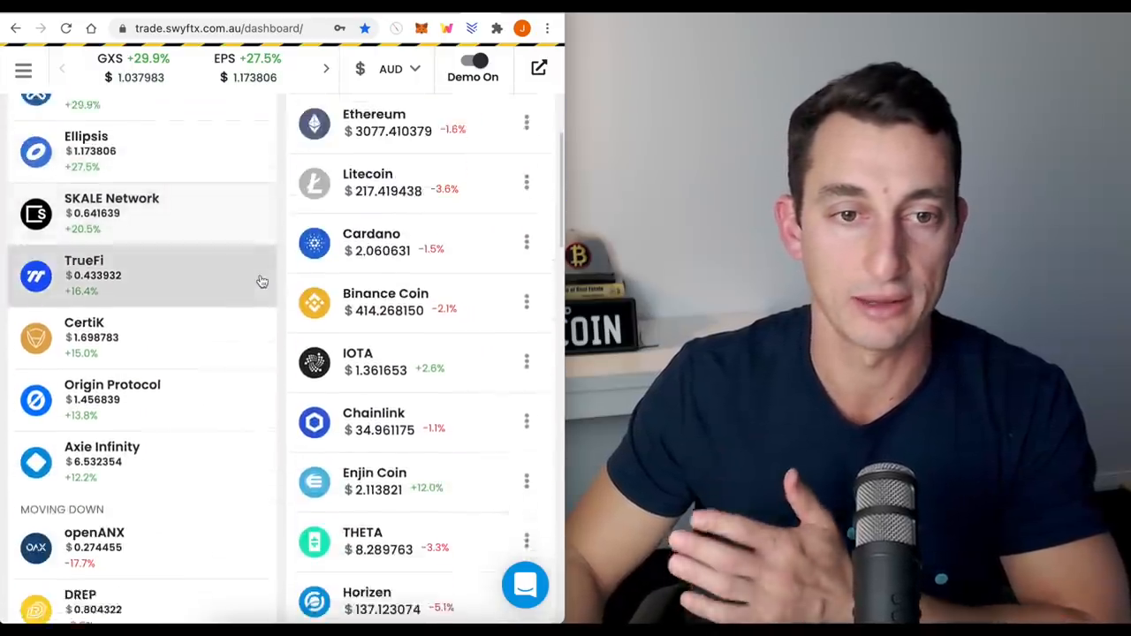
scroll("down", 3)
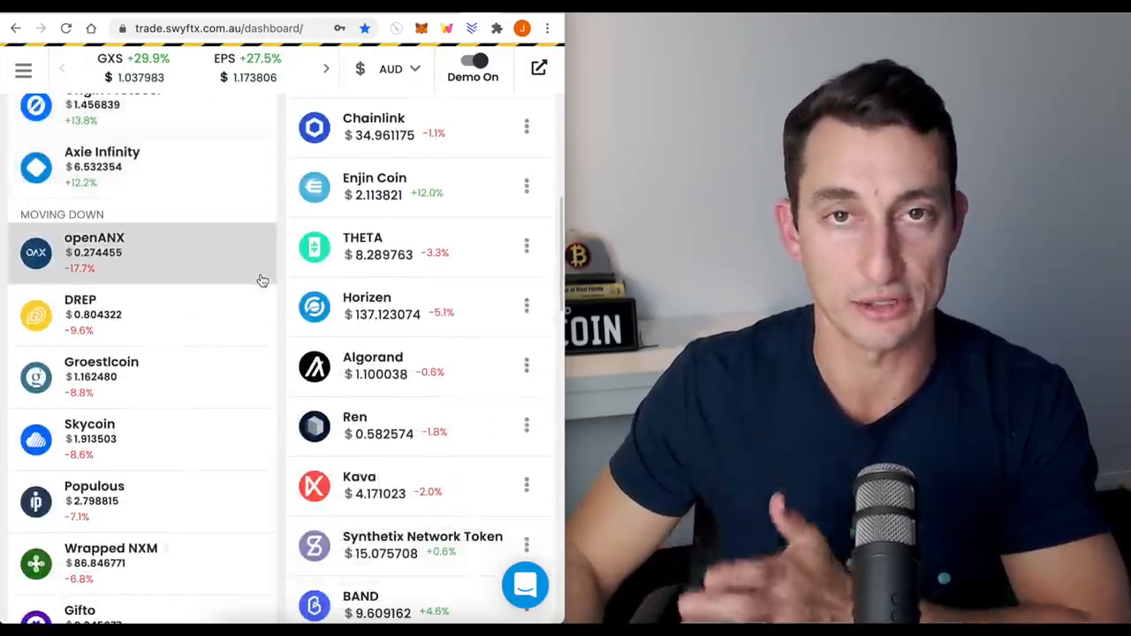
scroll("down", 3)
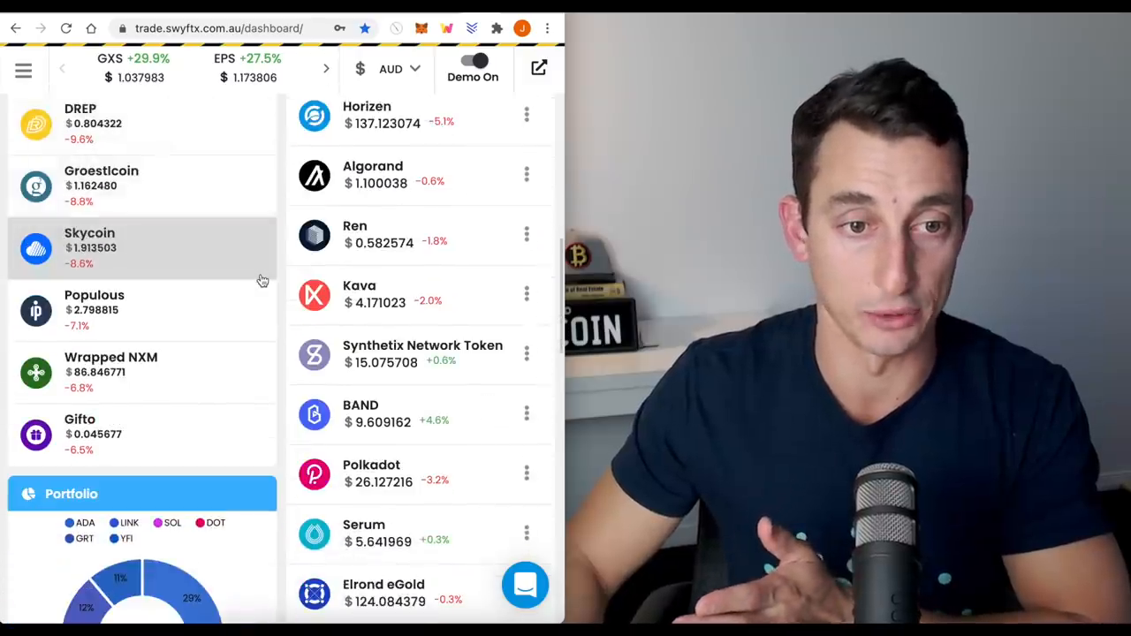
scroll("down", 3)
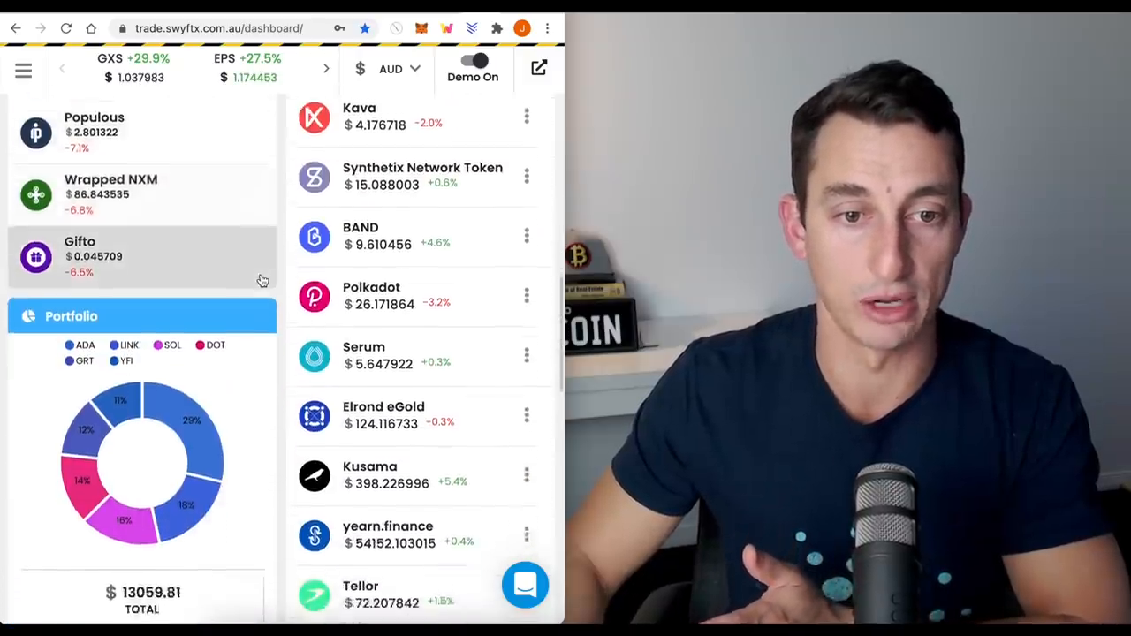
scroll("down", 3)
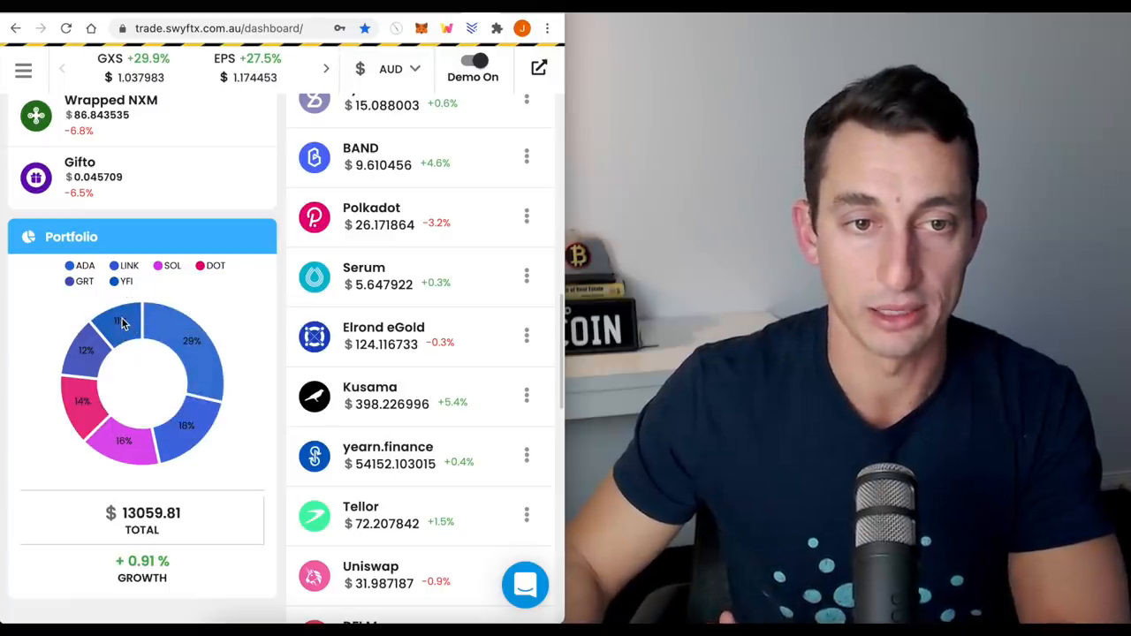
mouse_move(122, 322)
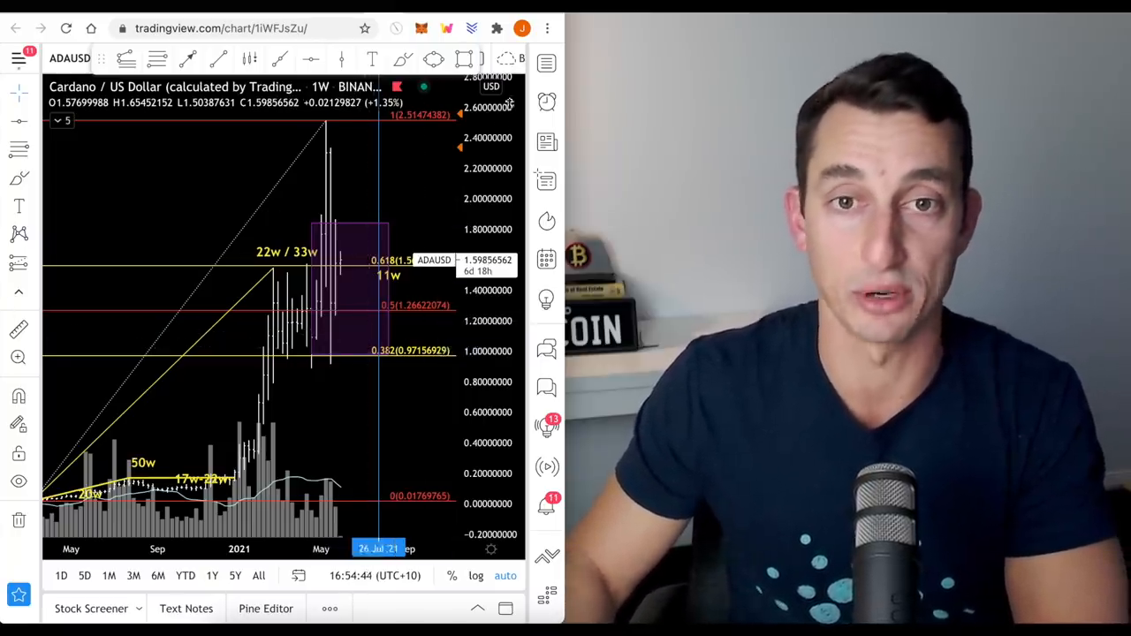
mouse_move(548, 63)
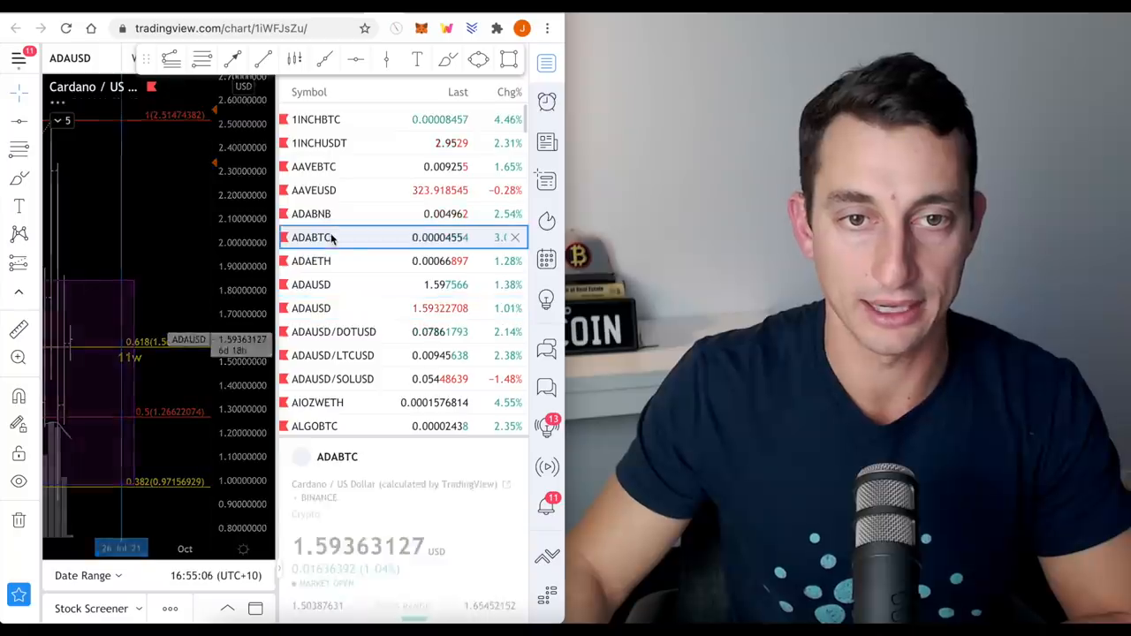
Load the weekly ADABTC chart from the watchlist, then reopen the watchlist panel
left_click(313, 237)
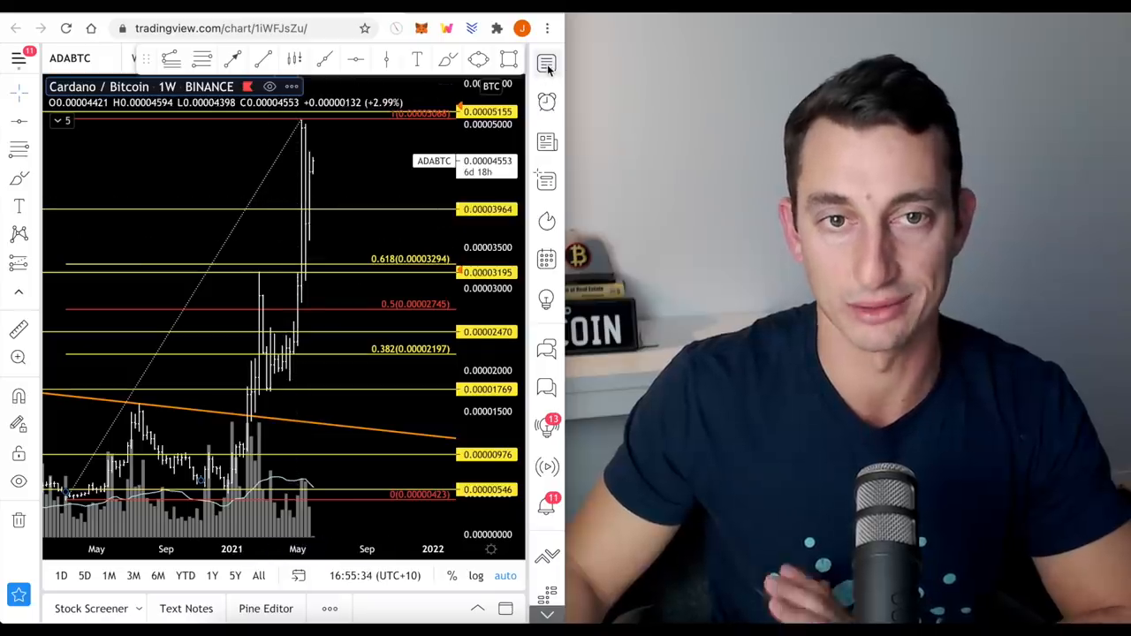
left_click(546, 64)
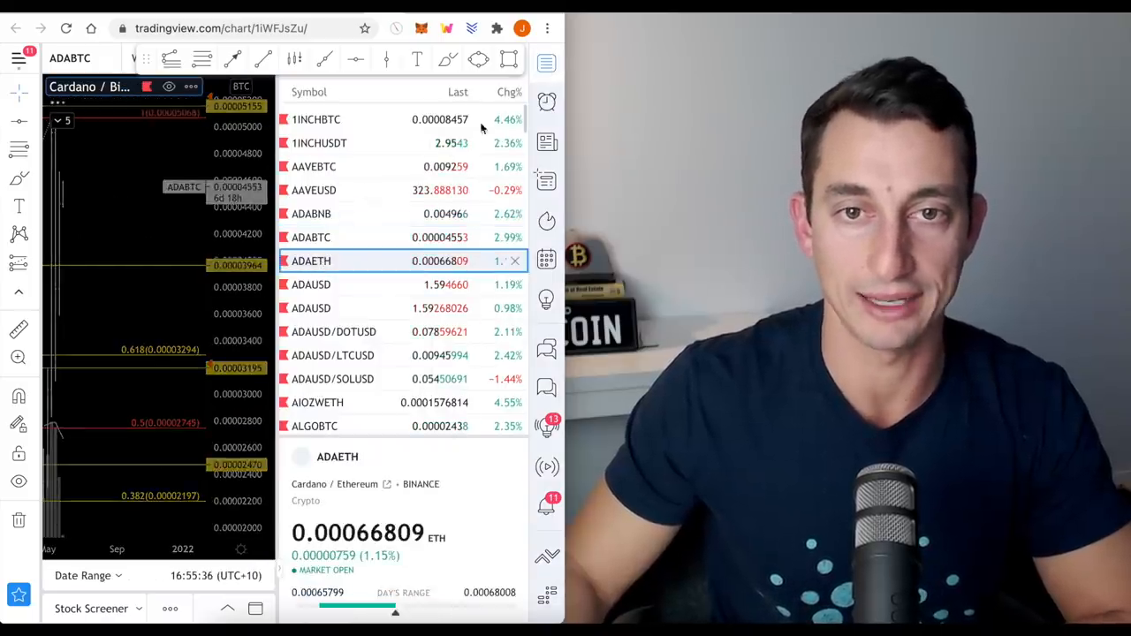
Select ADAETH in the watchlist to chart Cardano priced in Ethereum
left_click(311, 261)
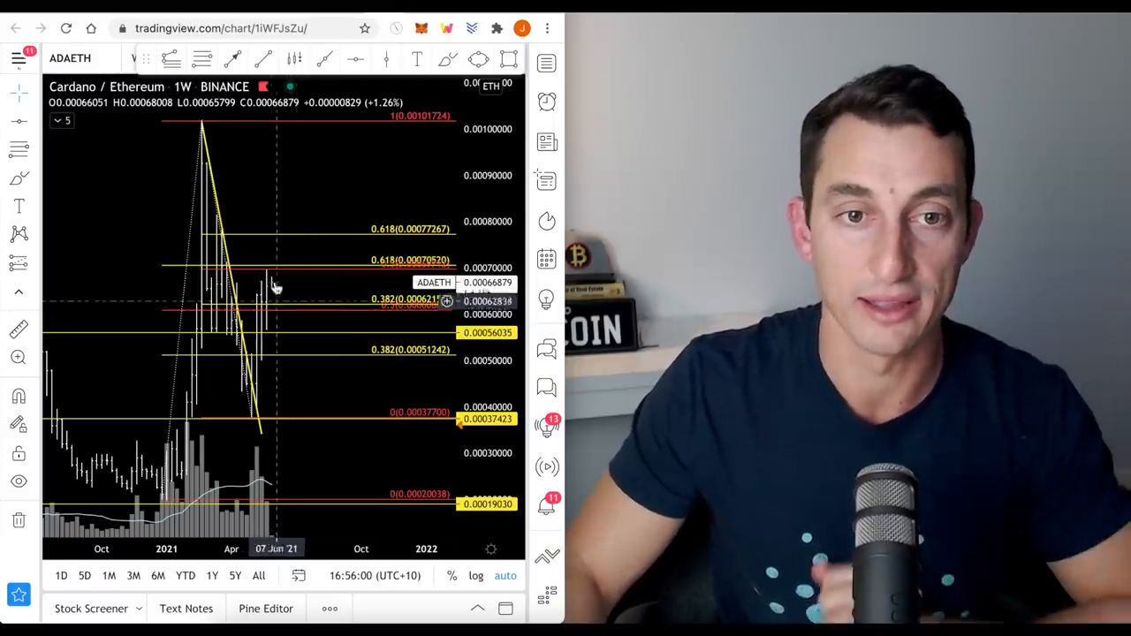
mouse_move(286, 279)
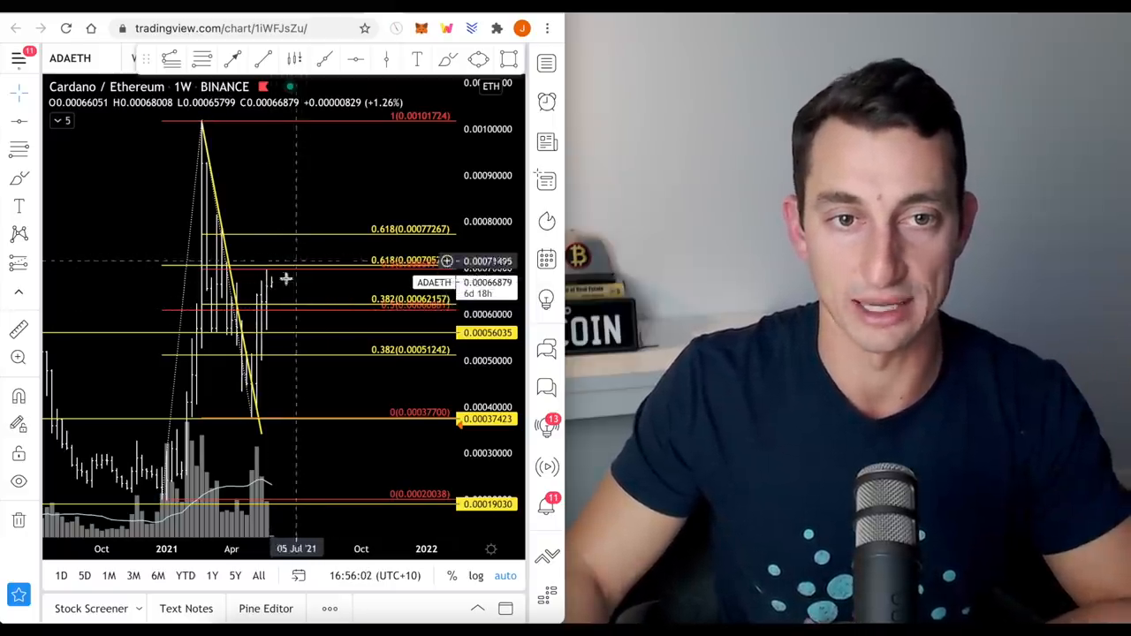
mouse_move(286, 254)
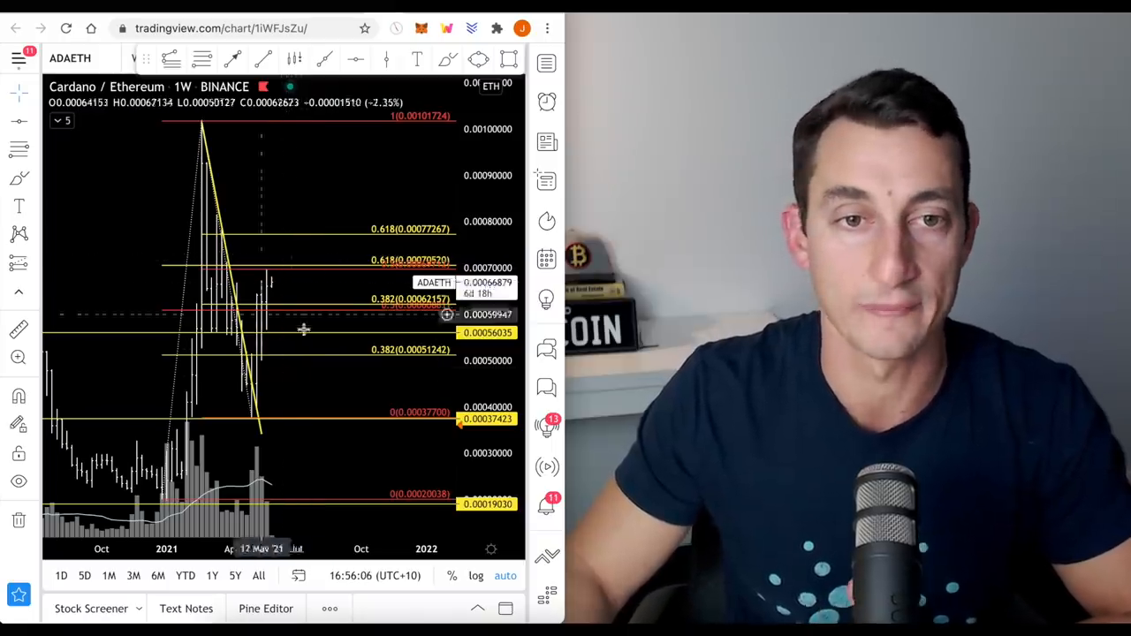
mouse_move(283, 269)
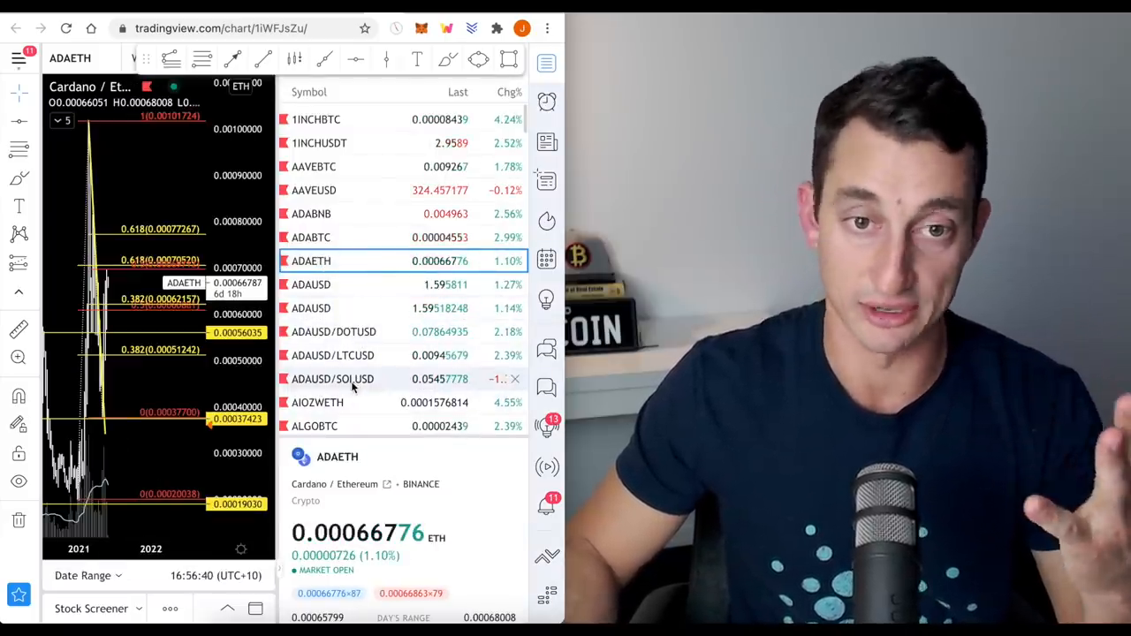
Review the Cardano/Litecoin weekly chart with the watchlist hidden, then shown again
left_click(332, 355)
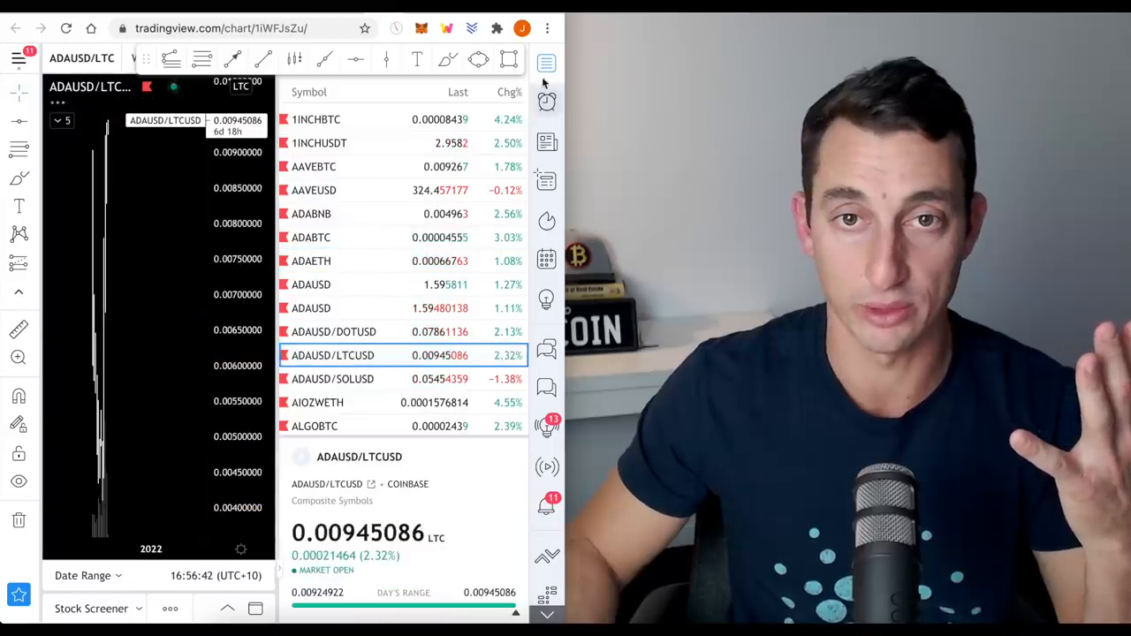
left_click(546, 64)
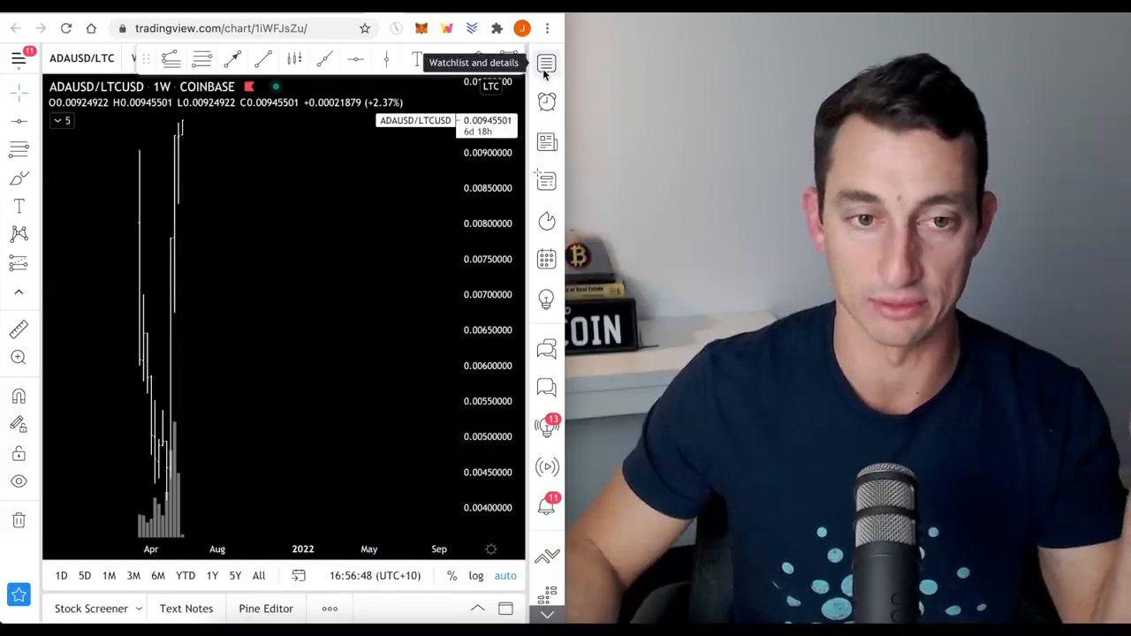
left_click(546, 64)
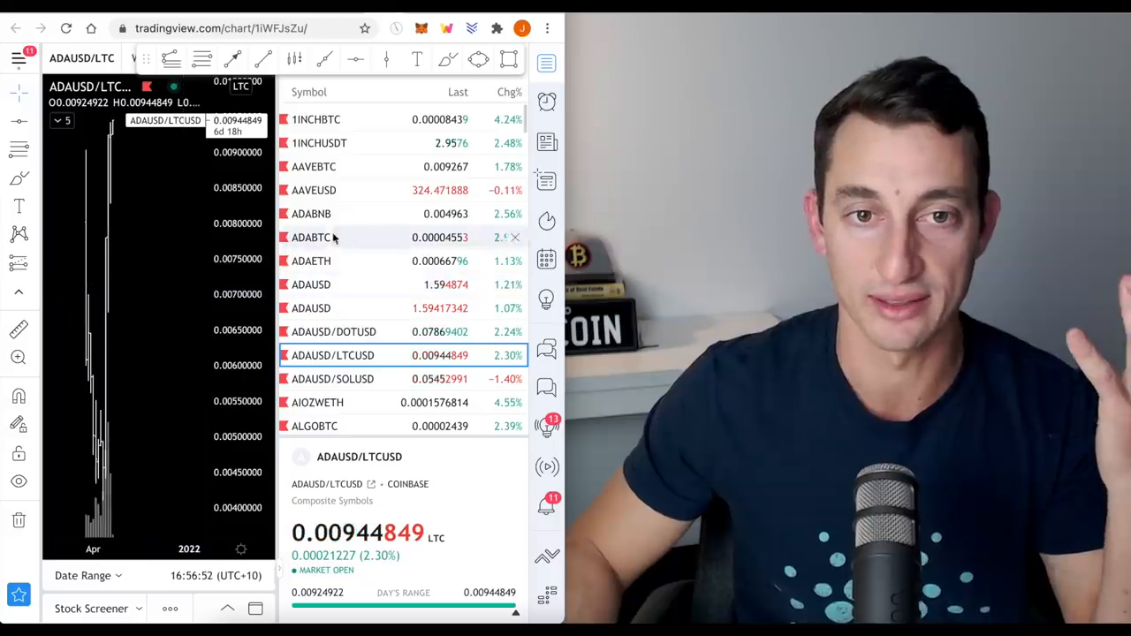
Review the Cardano/Binance Coin weekly chart full-width, leaving the watchlist open on ADABNB
left_click(311, 212)
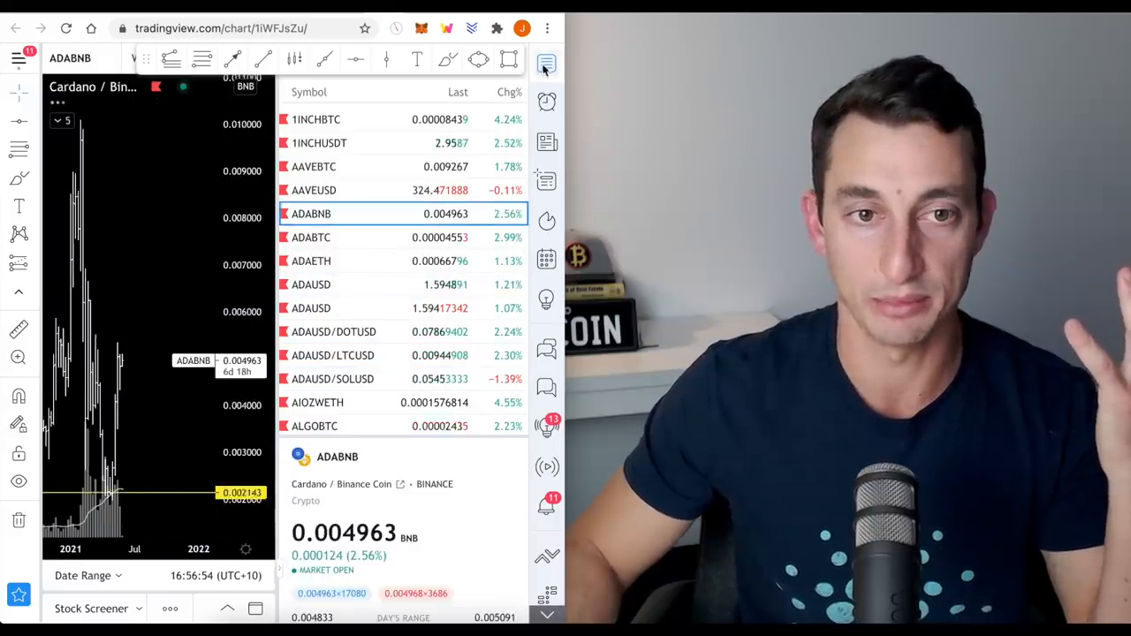
left_click(546, 62)
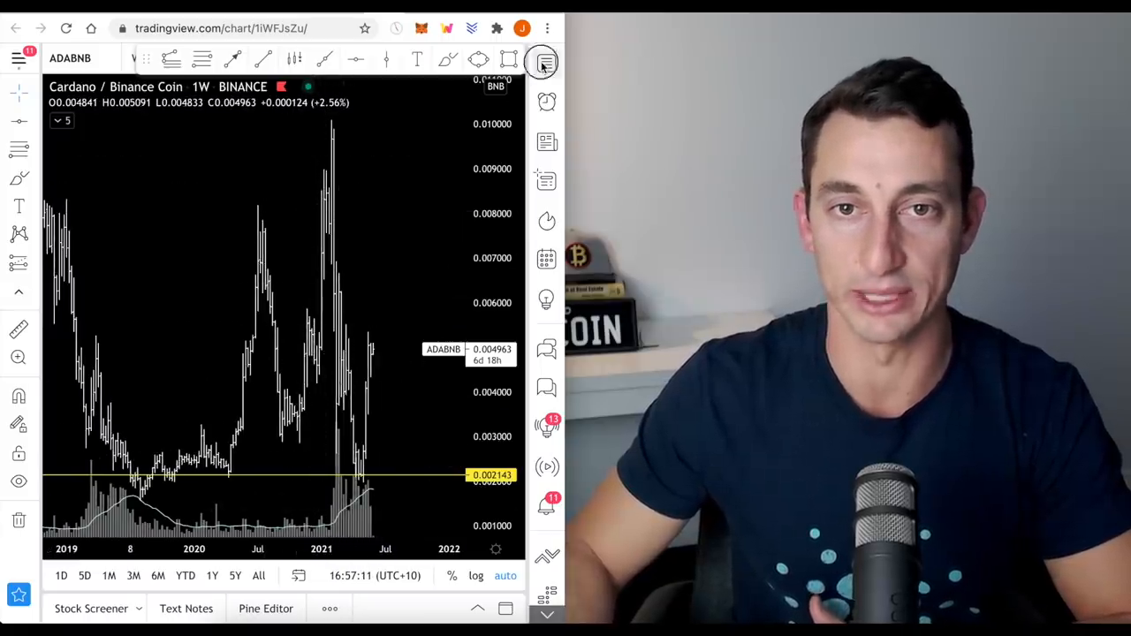
left_click(540, 61)
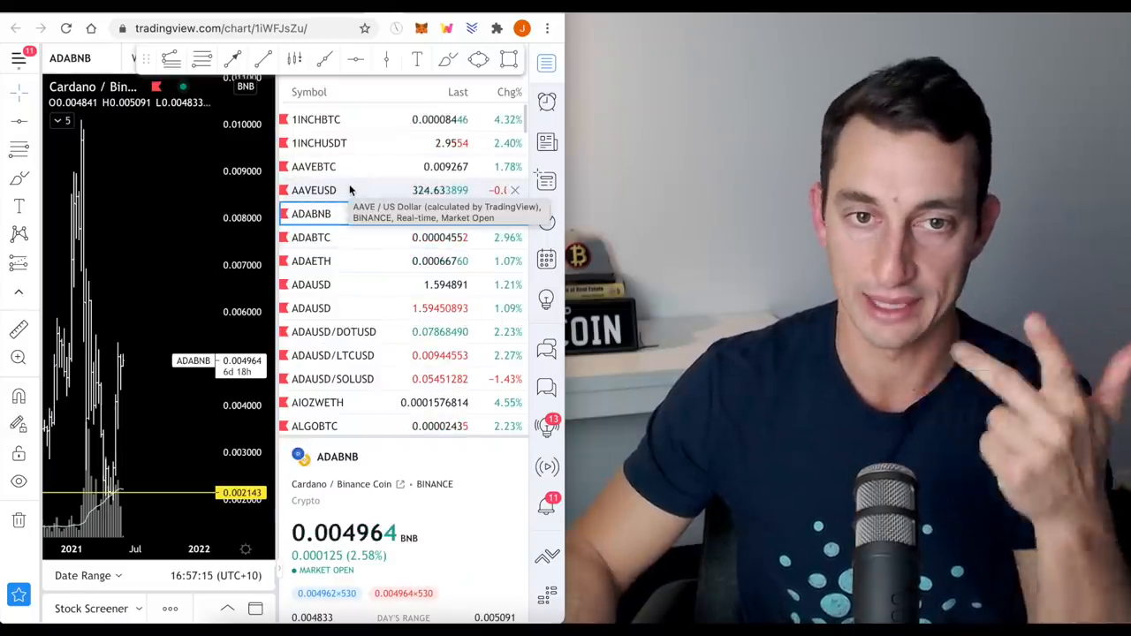
mouse_move(362, 402)
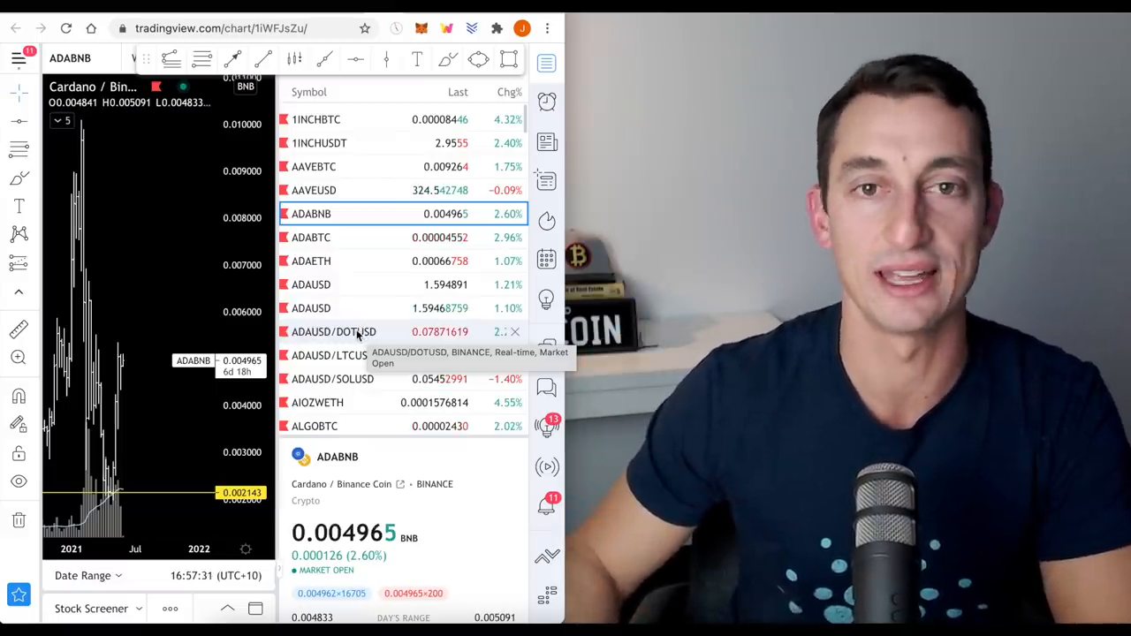
left_click(311, 308)
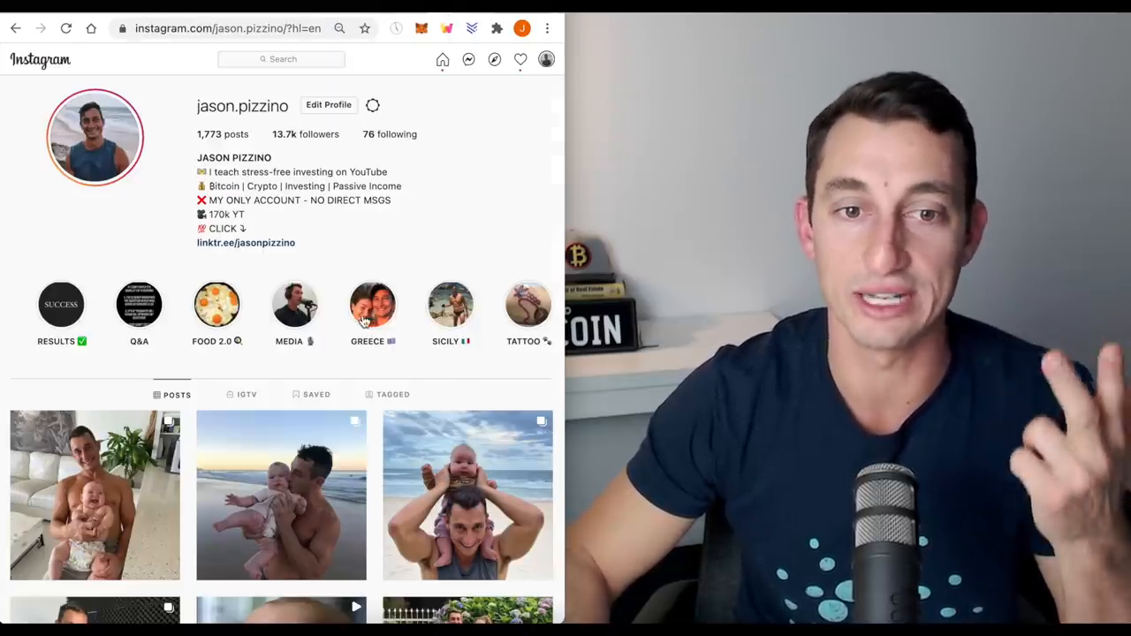
mouse_move(69, 141)
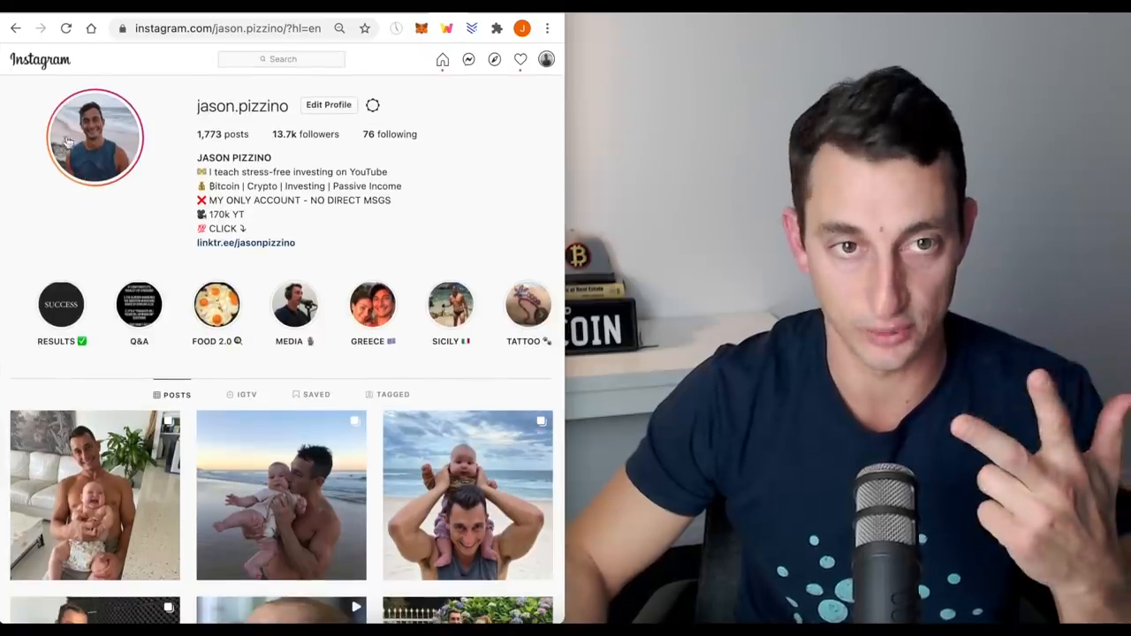